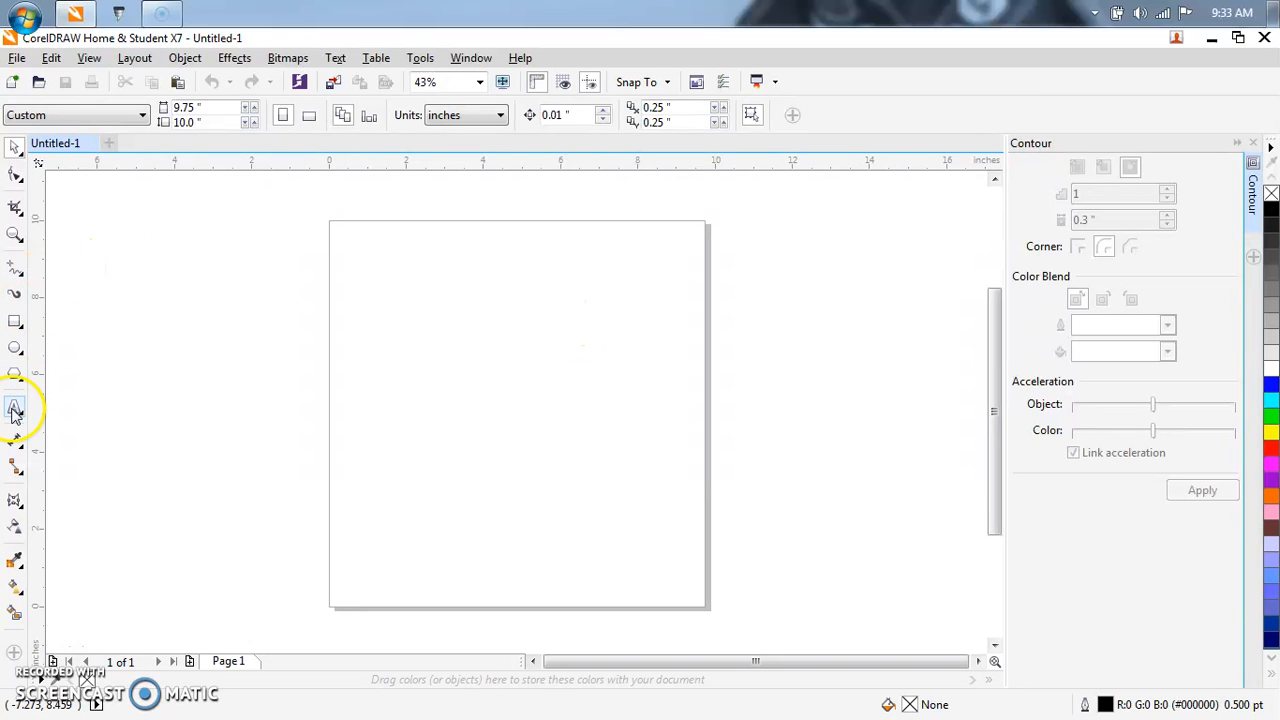
Step: Add the word TEST as artistic text near the top of the page
{"action": "left_click", "coordinate": [16, 408]}
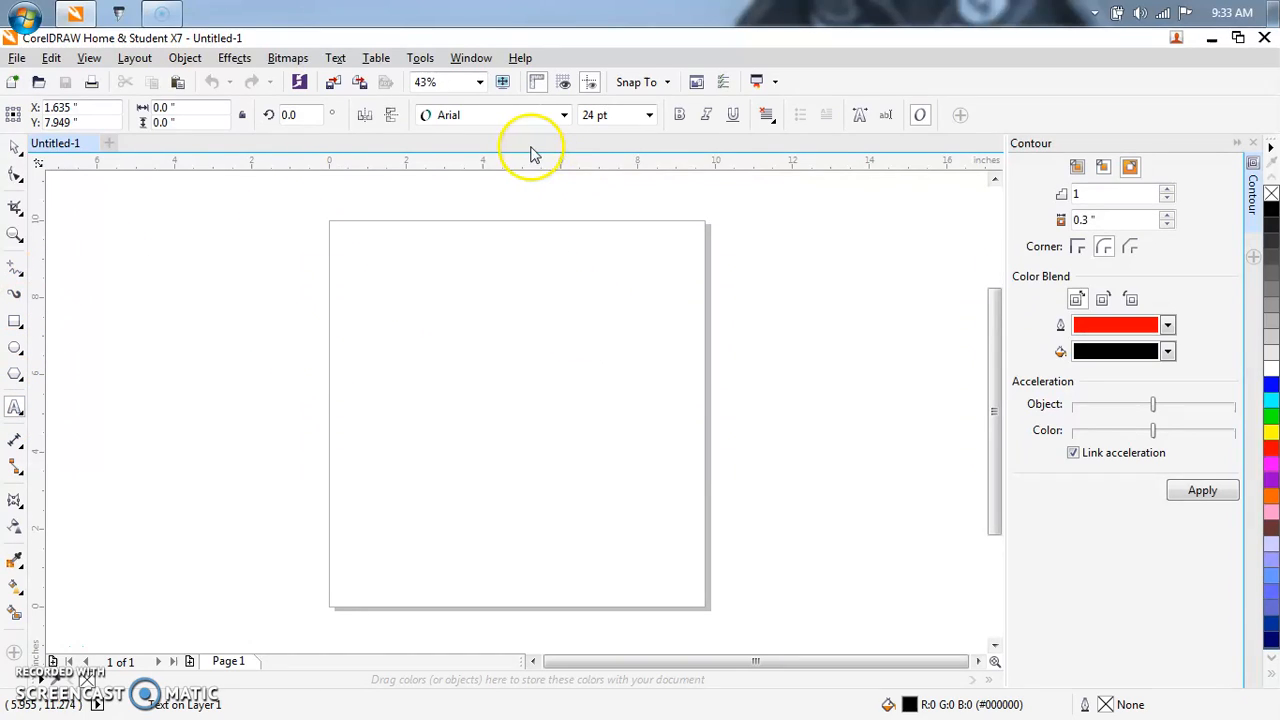
{"action": "left_click", "coordinate": [392, 292]}
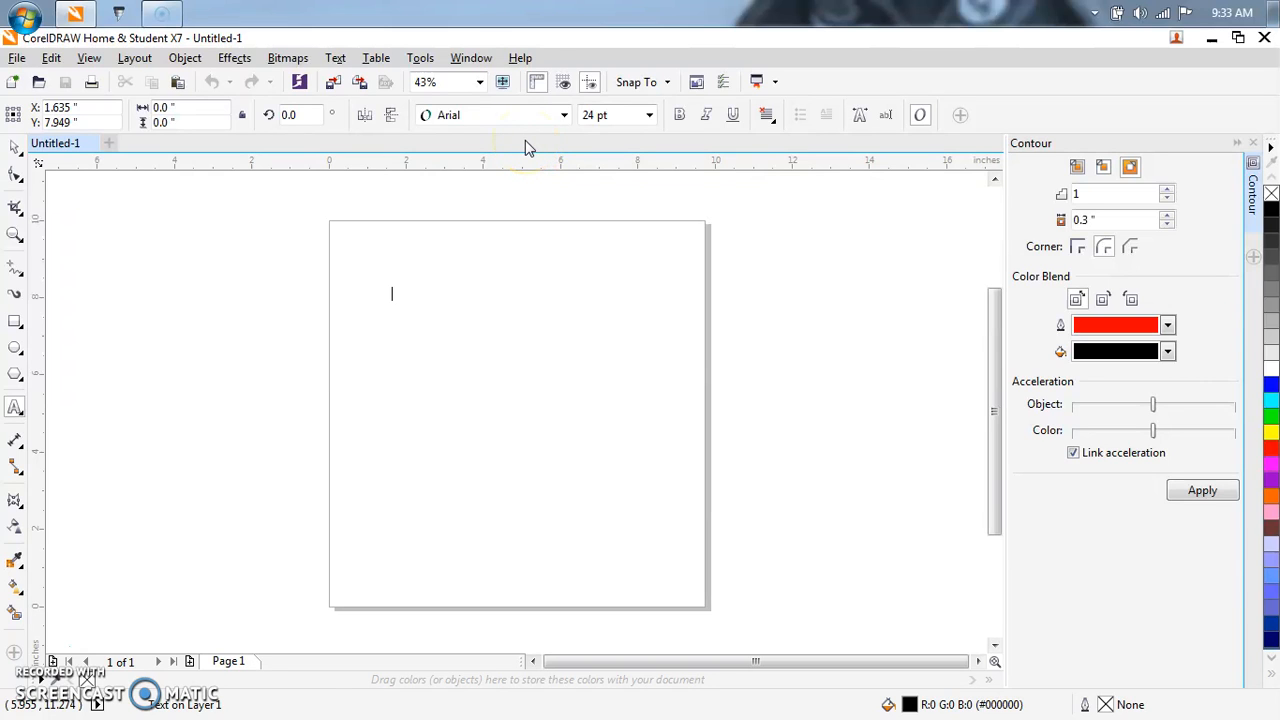
{"action": "type", "text": "TEST"}
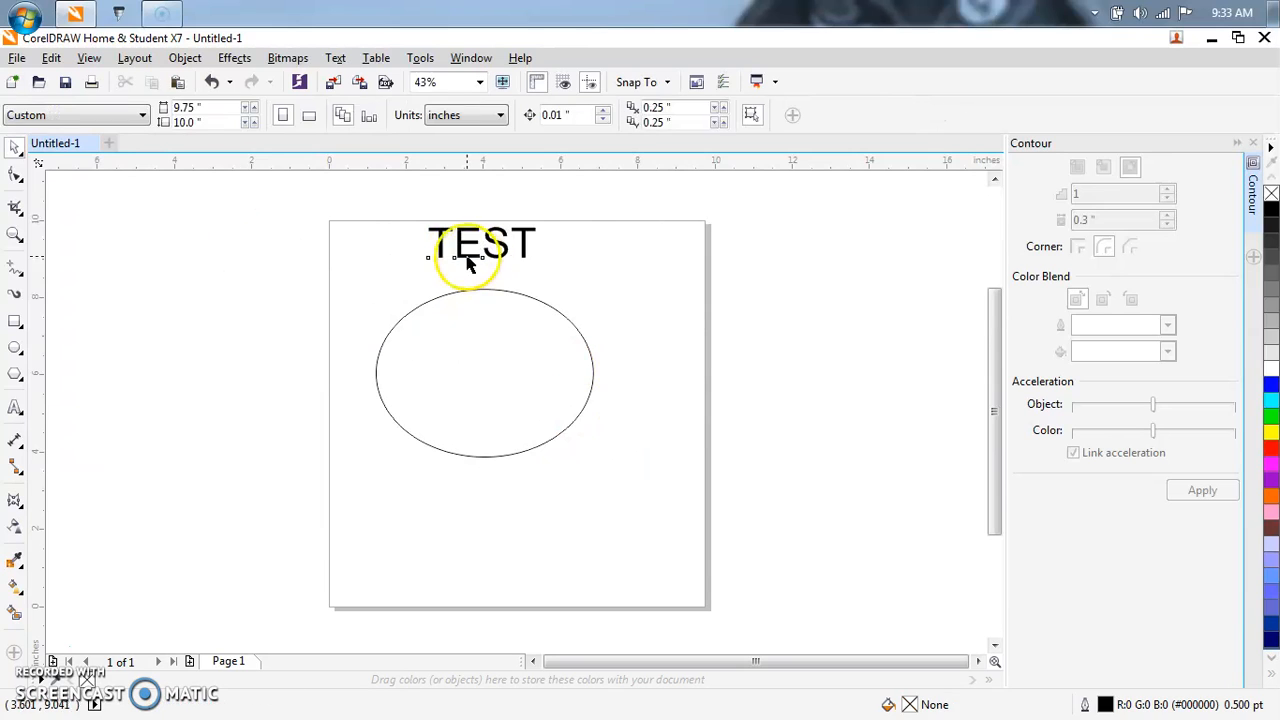
Step: Enlarge and bold TEST, move it above the ellipse and leave it as hollow outlines
{"action": "left_click", "coordinate": [484, 244]}
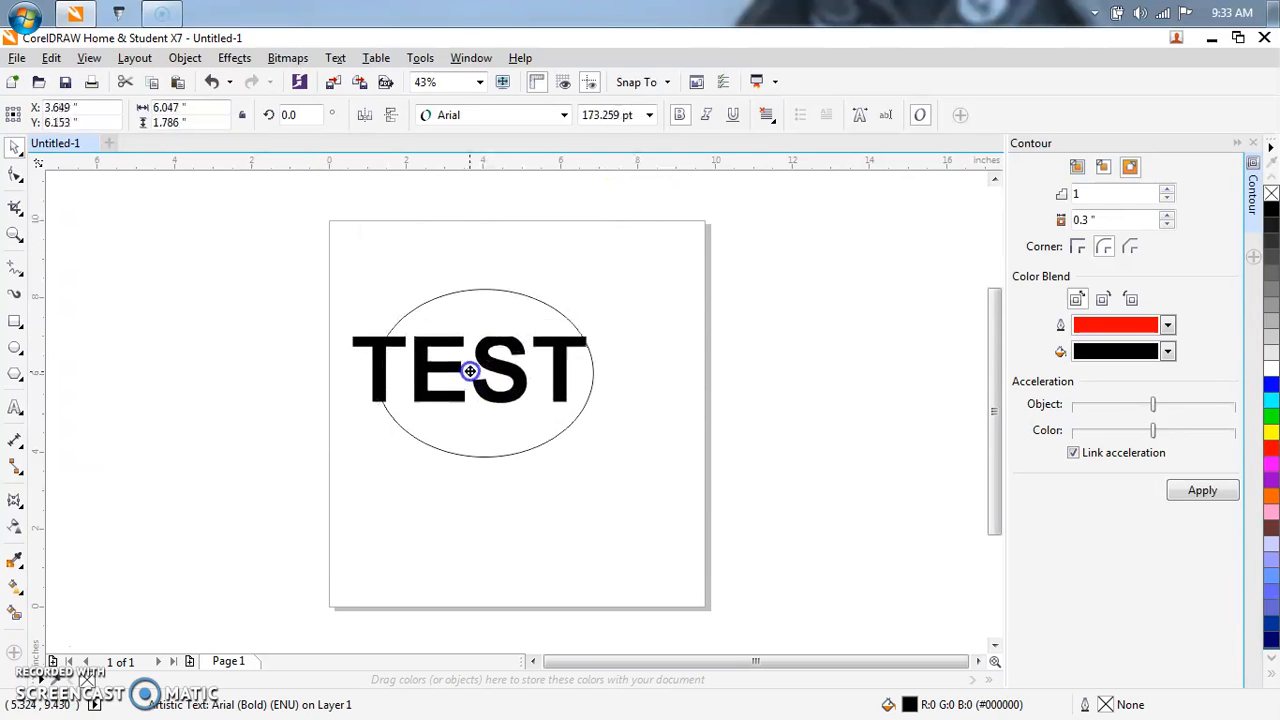
{"action": "left_click", "coordinate": [470, 370]}
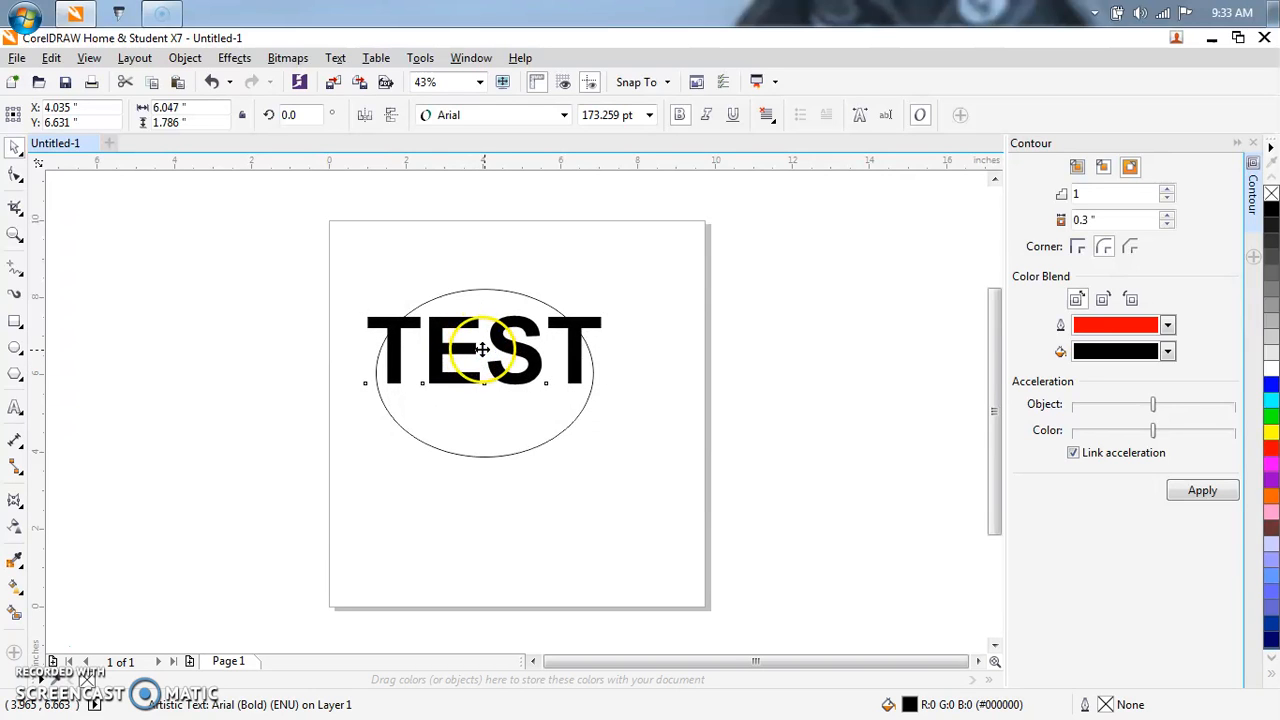
{"action": "left_click_drag", "start_coordinate": [484, 350], "coordinate": [484, 288]}
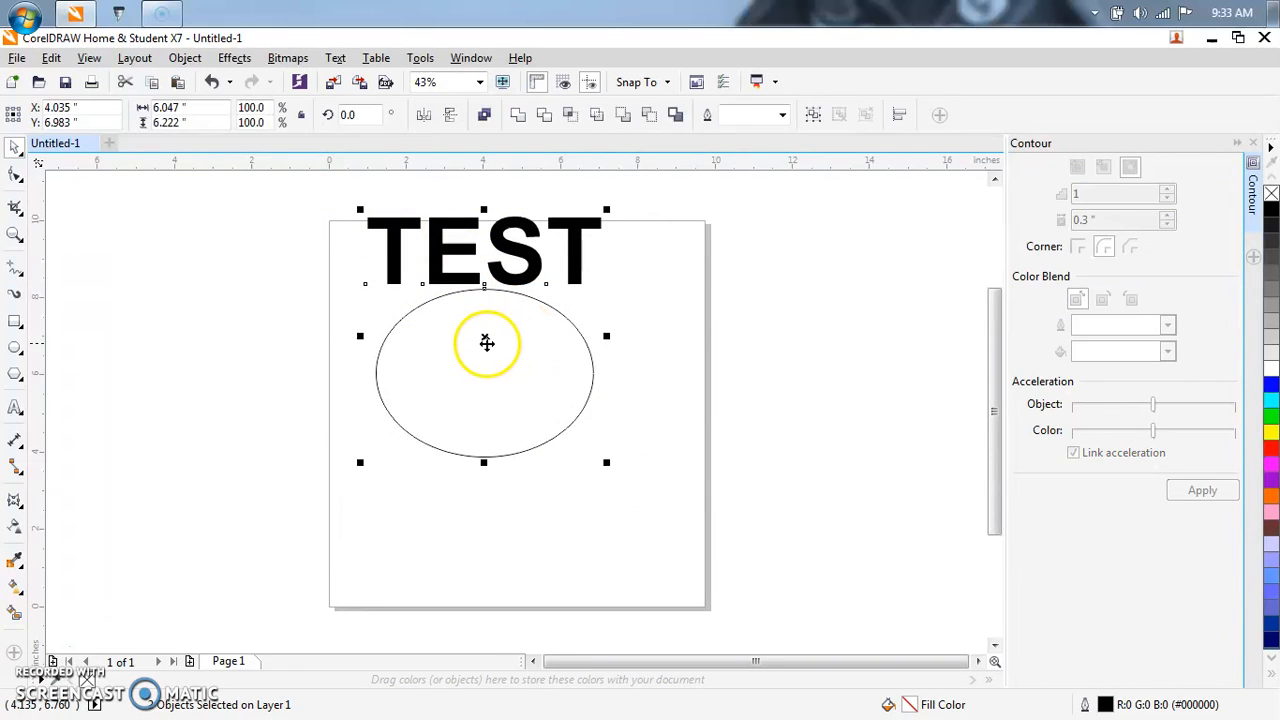
{"action": "left_click_drag", "start_coordinate": [488, 344], "coordinate": [512, 380]}
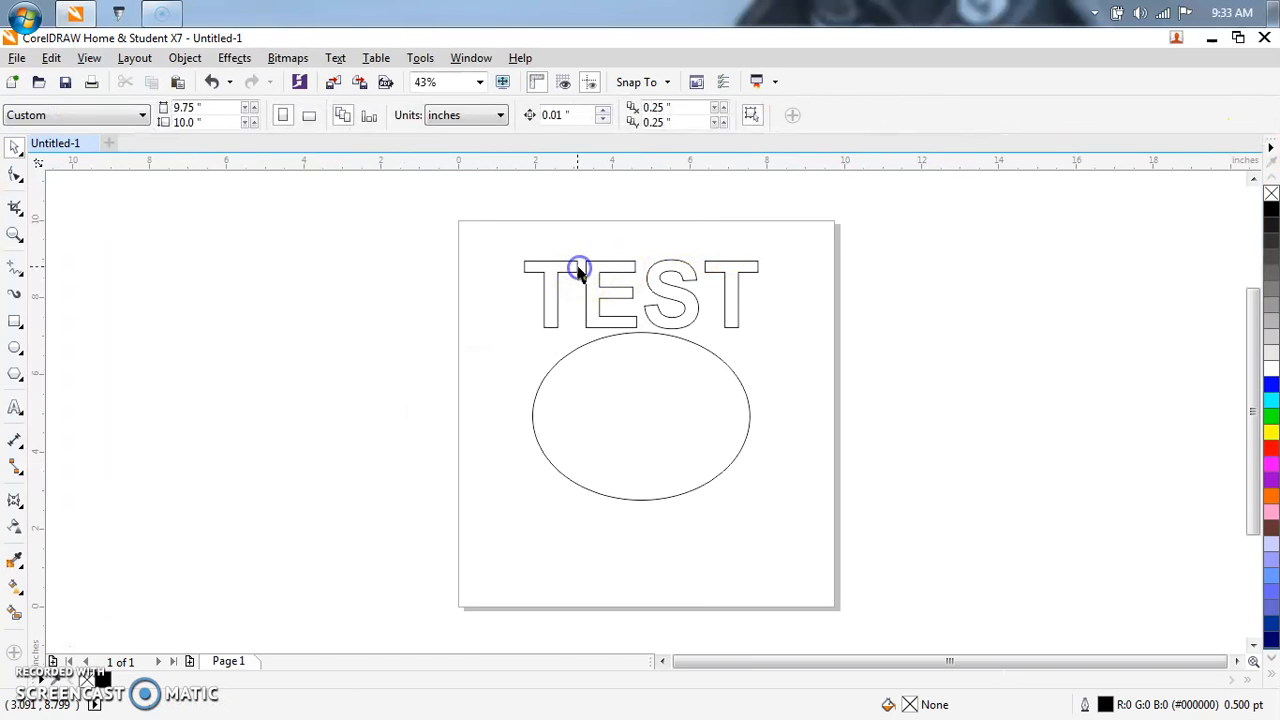
Step: Select the ellipse and TEST together and apply a red contour to both
{"action": "left_click", "coordinate": [580, 348]}
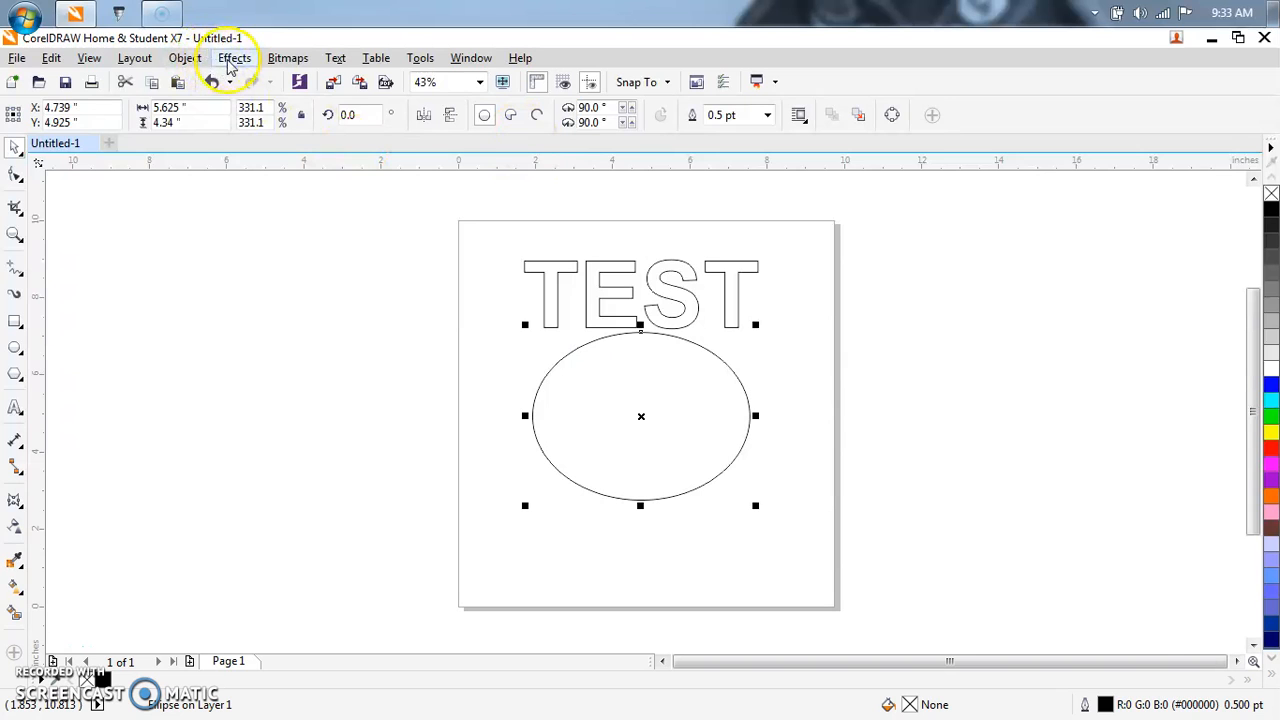
{"action": "left_click", "coordinate": [234, 56]}
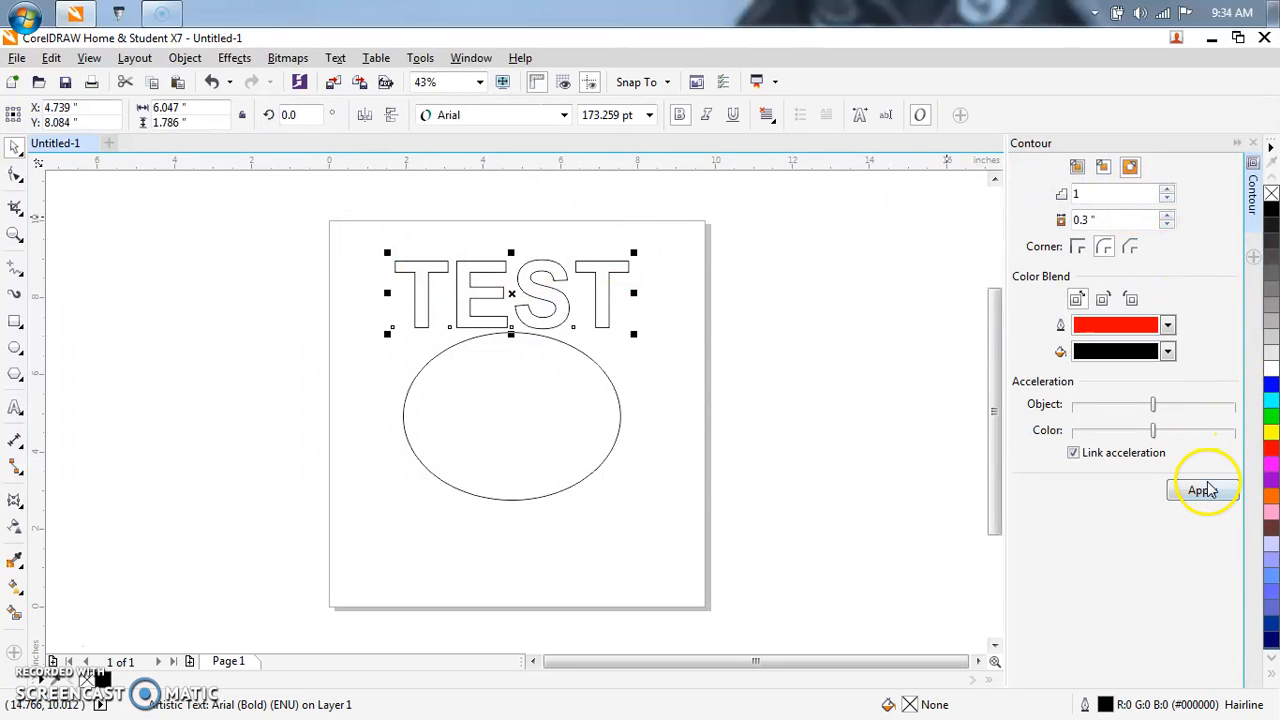
{"action": "left_click", "coordinate": [1202, 490]}
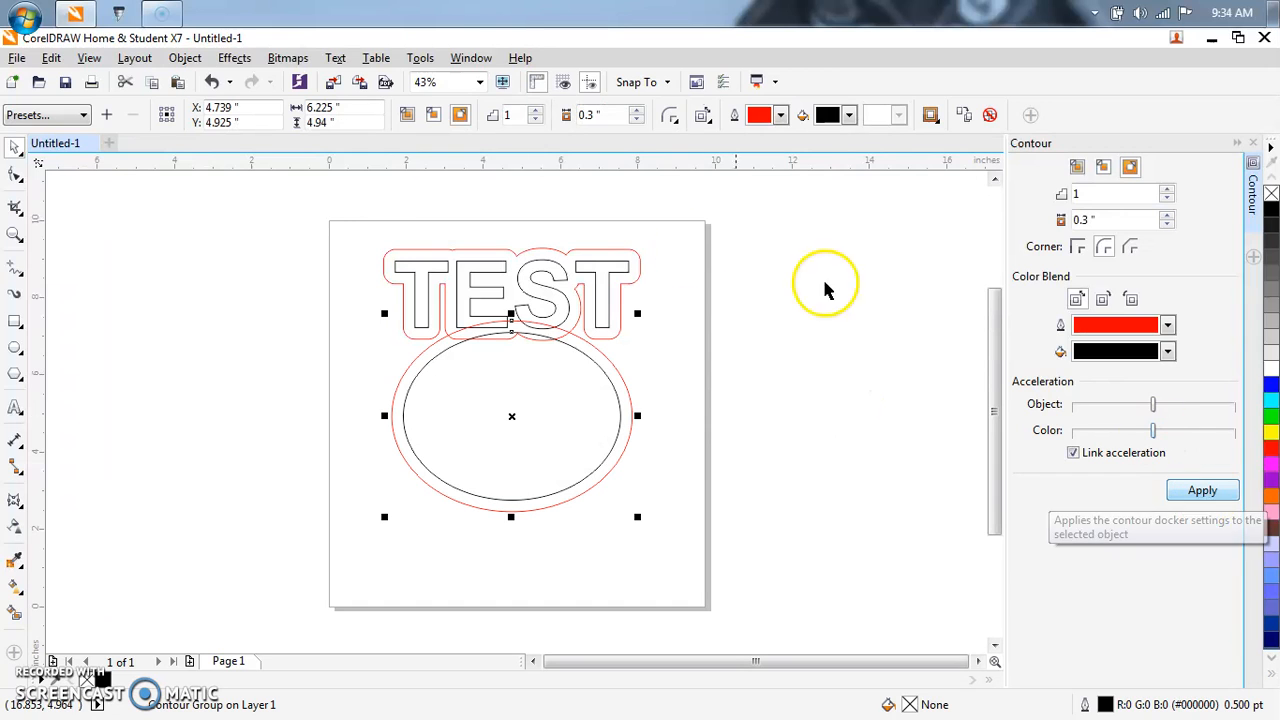
Step: Undo the contour, group TEST with the ellipse, and reapply one red contour around the group
{"action": "left_click", "coordinate": [212, 82]}
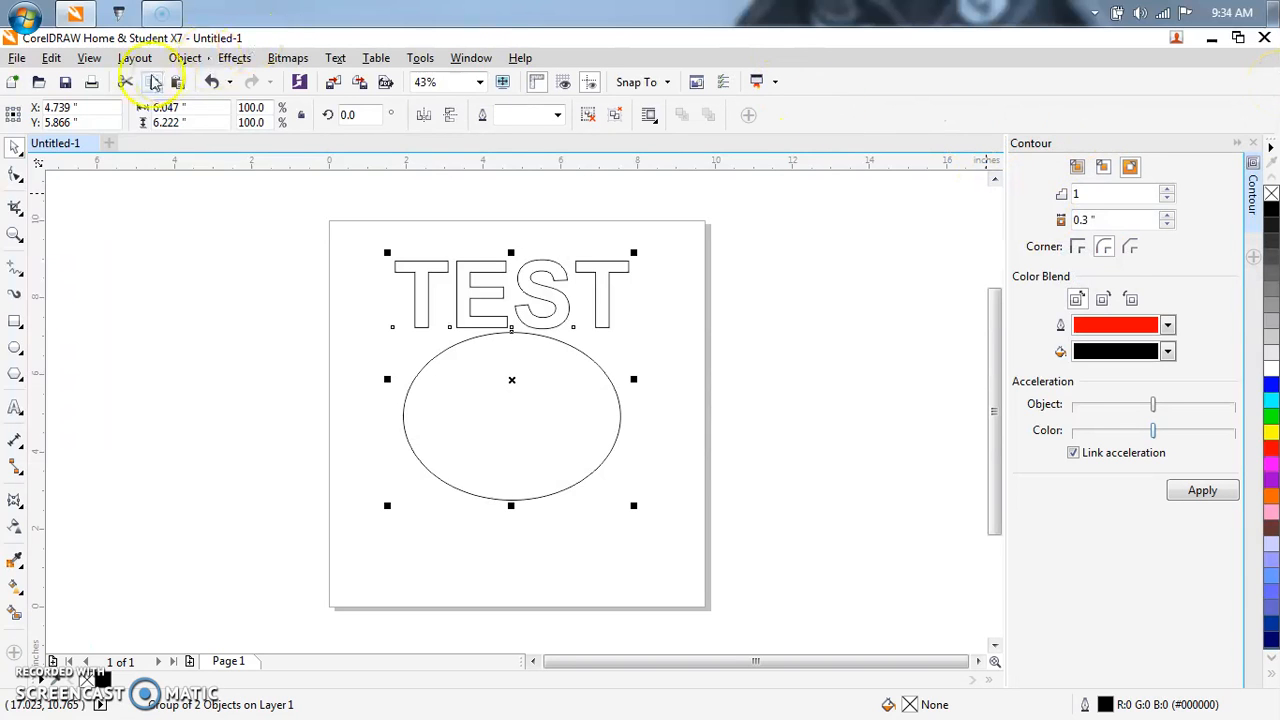
{"action": "left_click", "coordinate": [184, 56]}
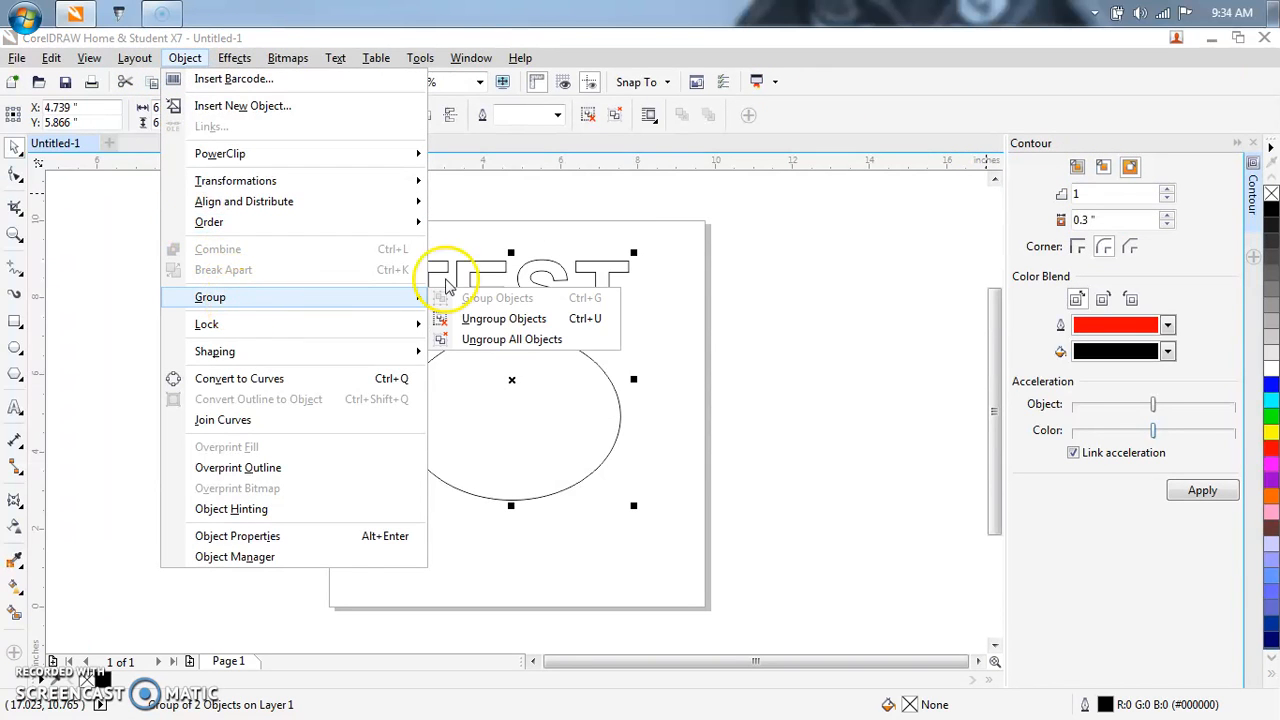
{"action": "mouse_move", "coordinate": [504, 318]}
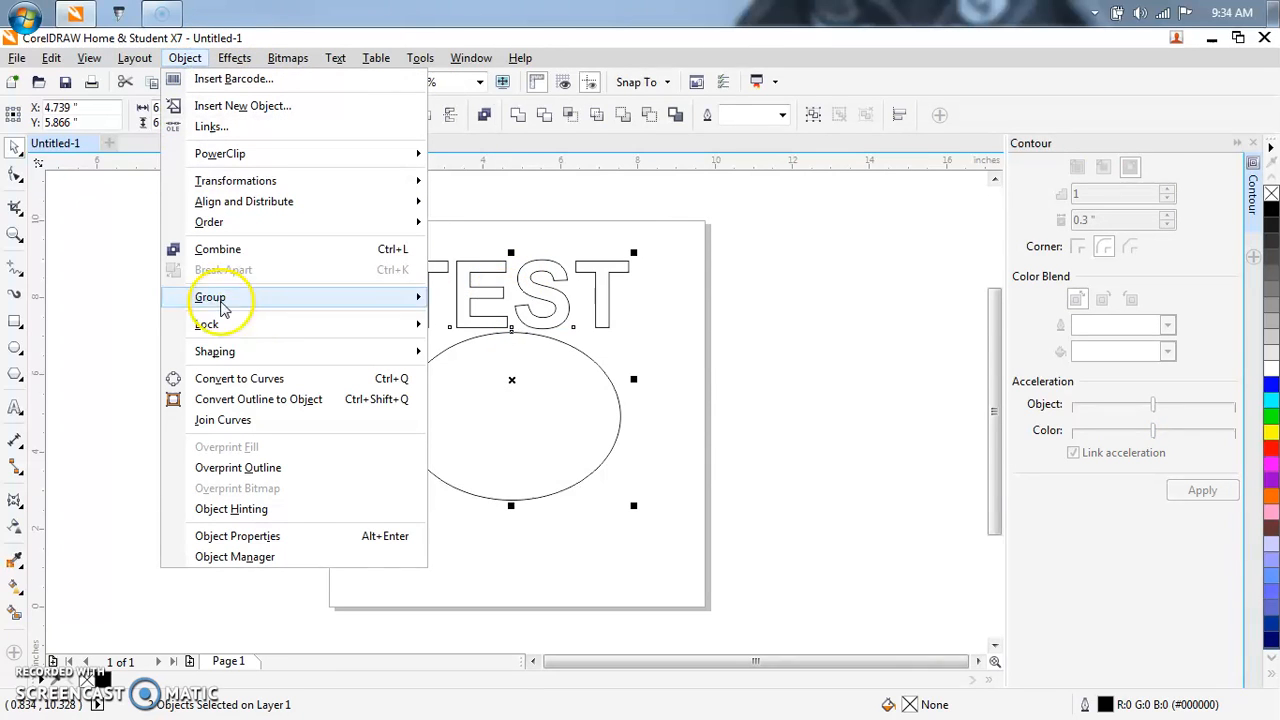
{"action": "left_click", "coordinate": [210, 296]}
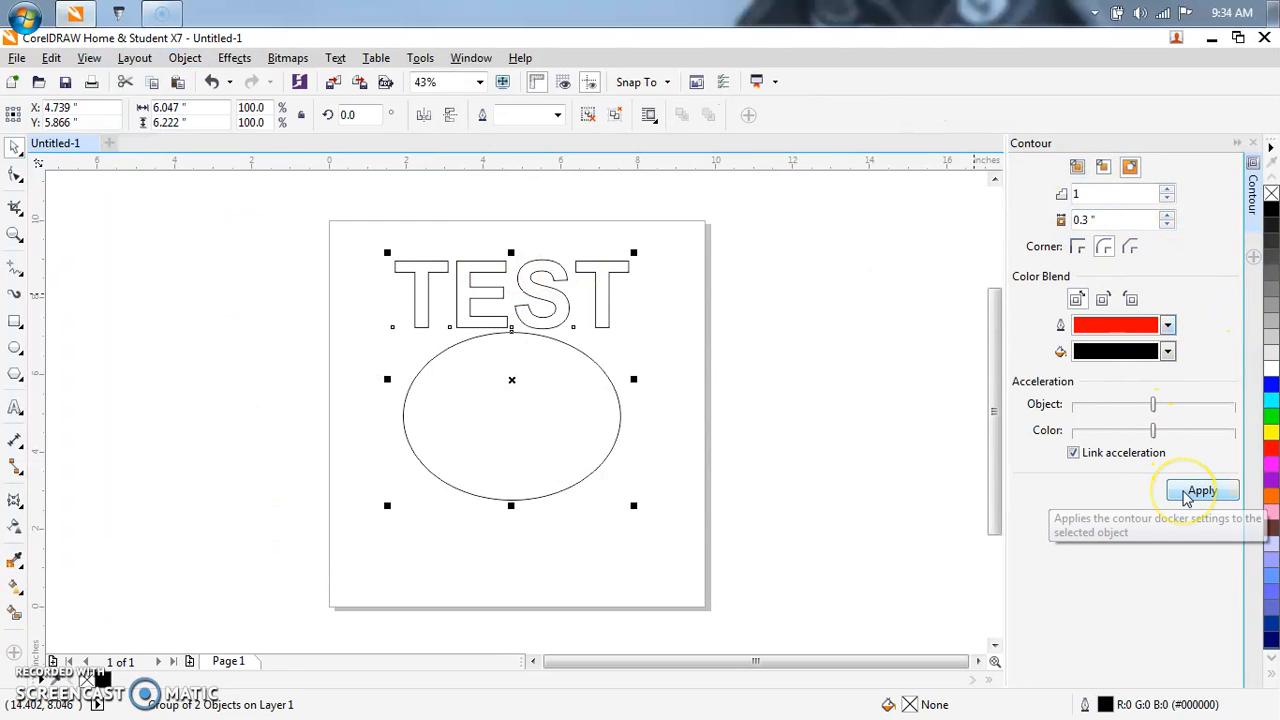
{"action": "left_click", "coordinate": [1202, 490]}
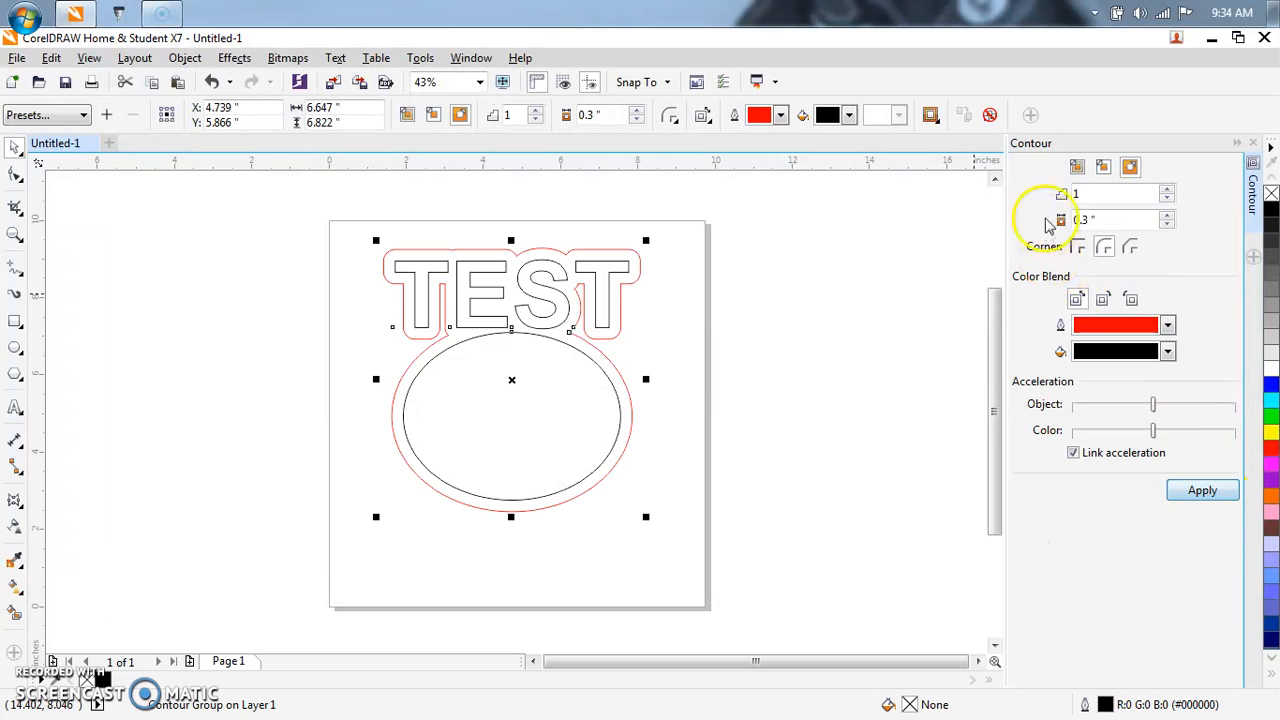
Step: Reduce the contour offset in the Contour docker to about 0.25 inch and apply it
{"action": "left_click", "coordinate": [1166, 224]}
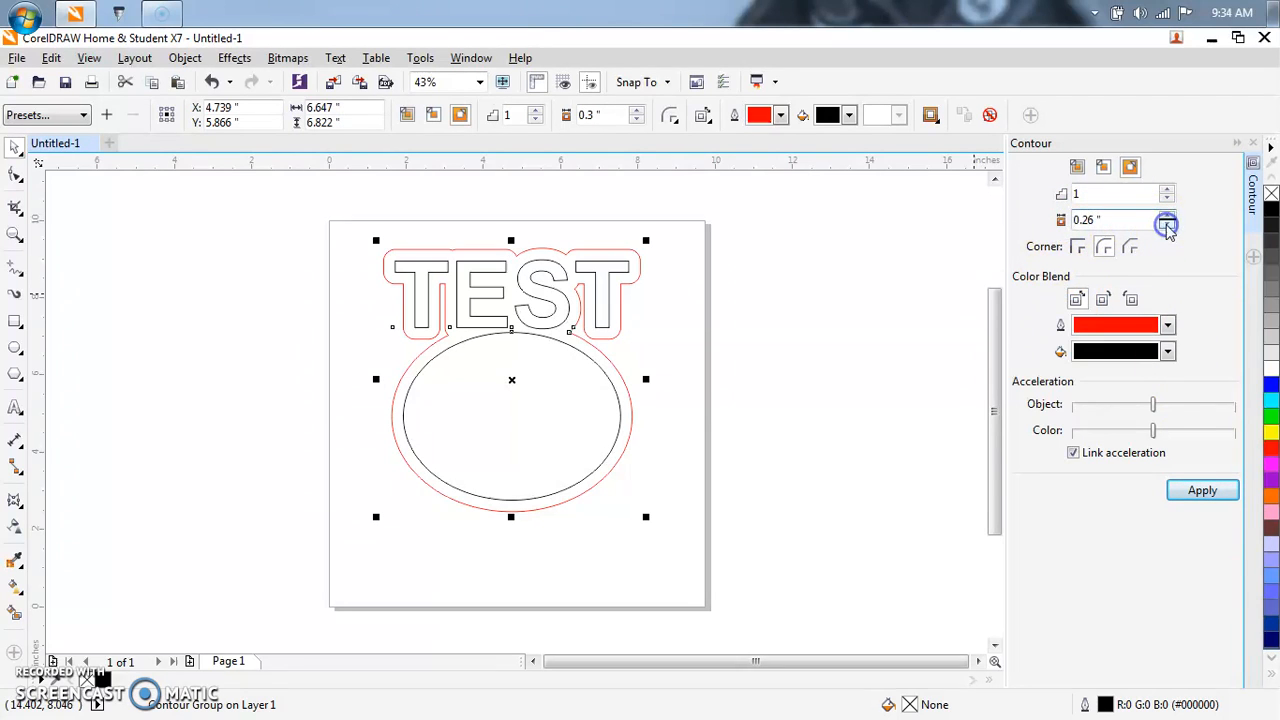
{"action": "left_click", "coordinate": [1166, 224]}
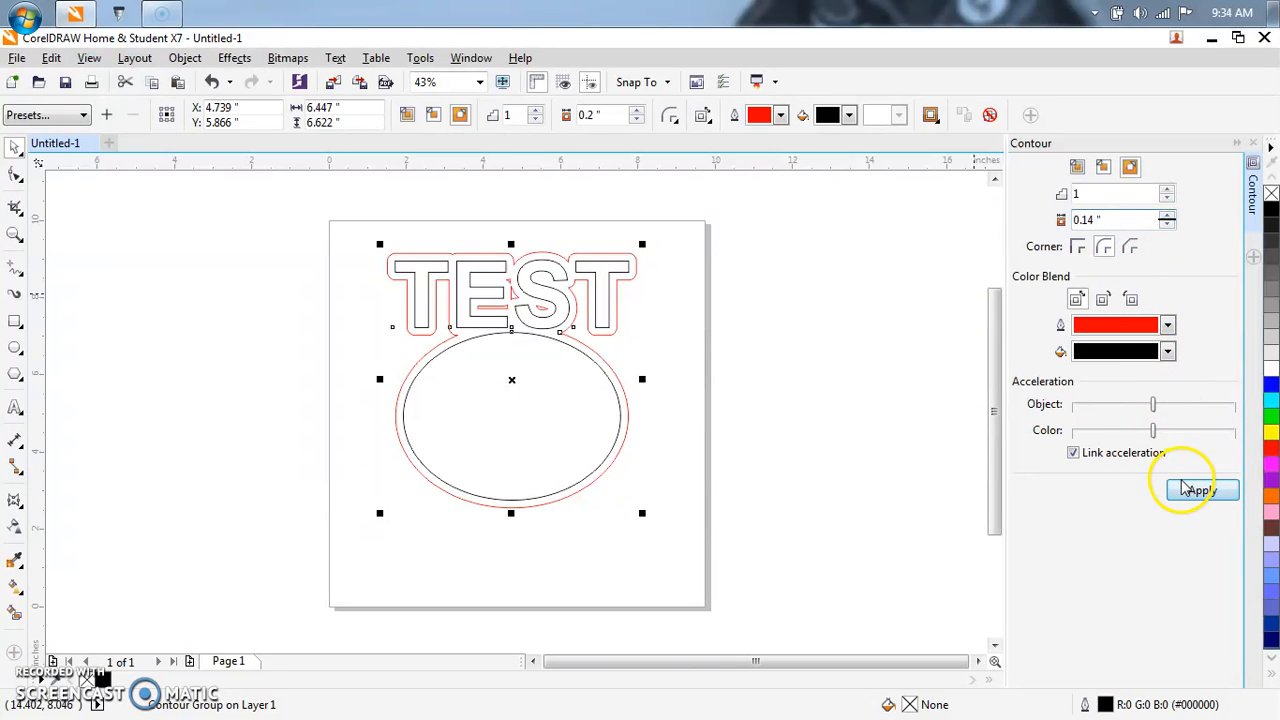
{"action": "left_click", "coordinate": [1200, 490]}
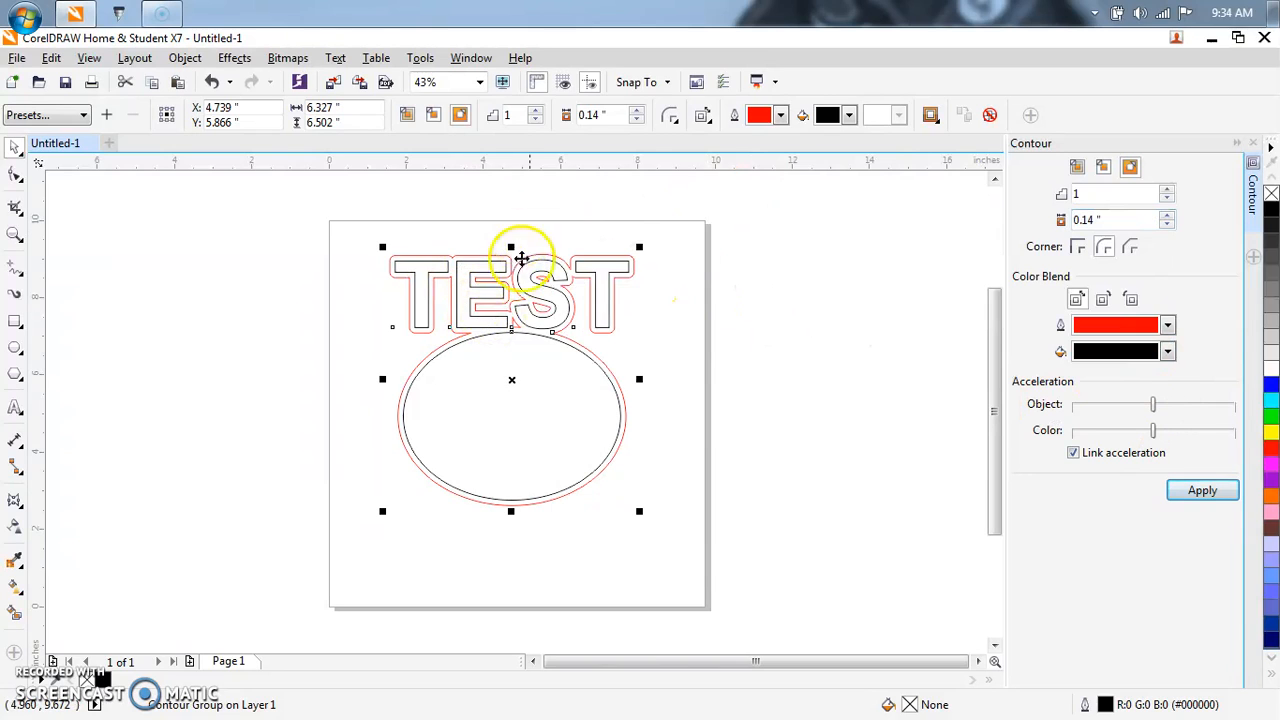
{"action": "mouse_move", "coordinate": [738, 324]}
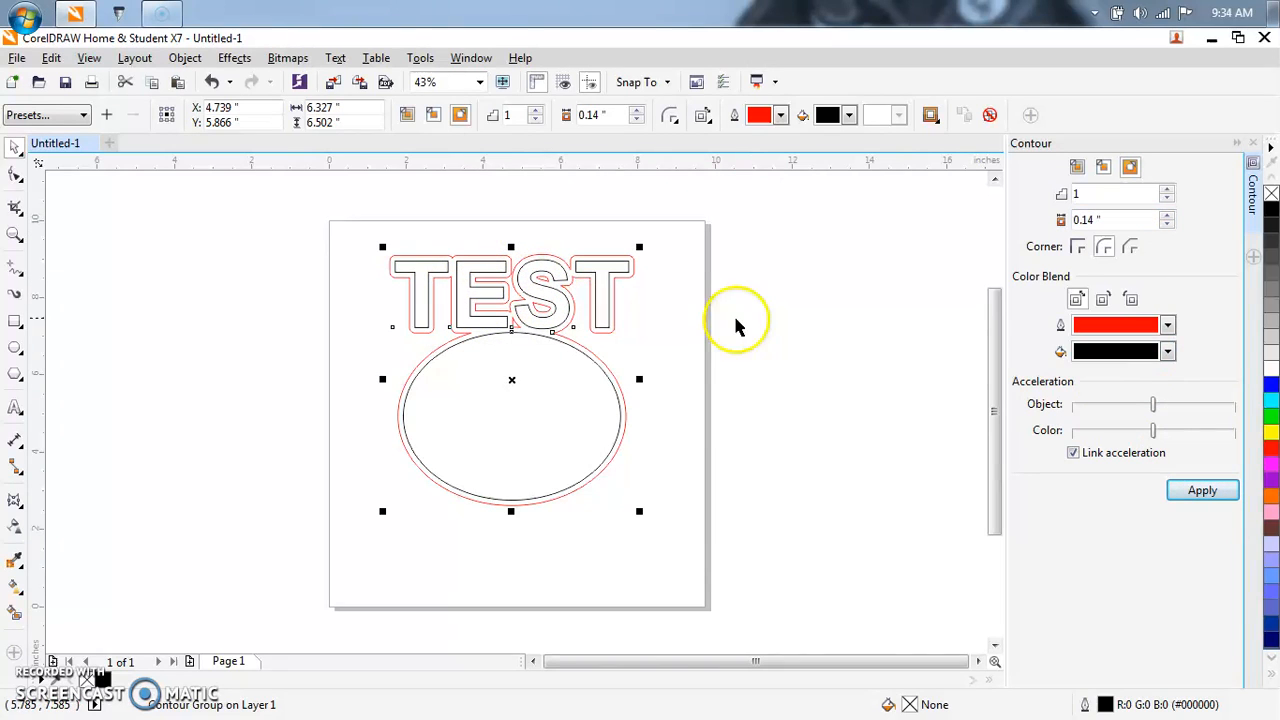
{"action": "mouse_move", "coordinate": [1170, 218]}
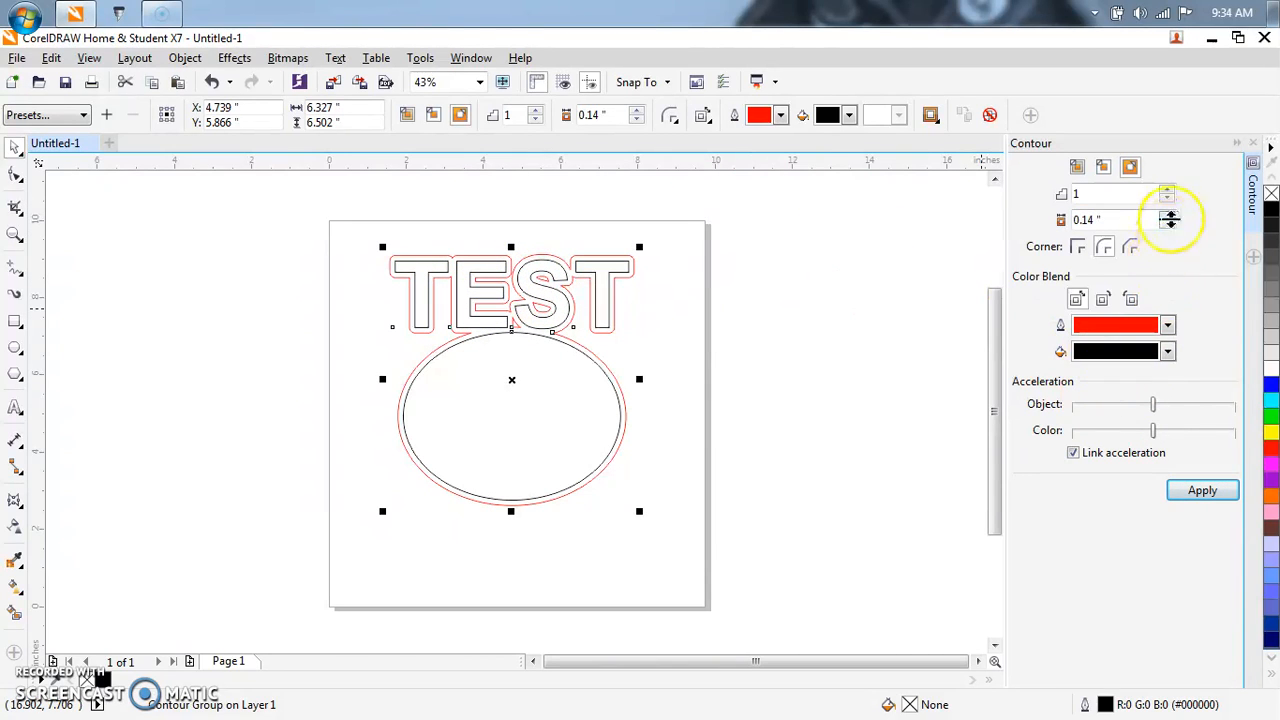
{"action": "left_click", "coordinate": [1168, 214]}
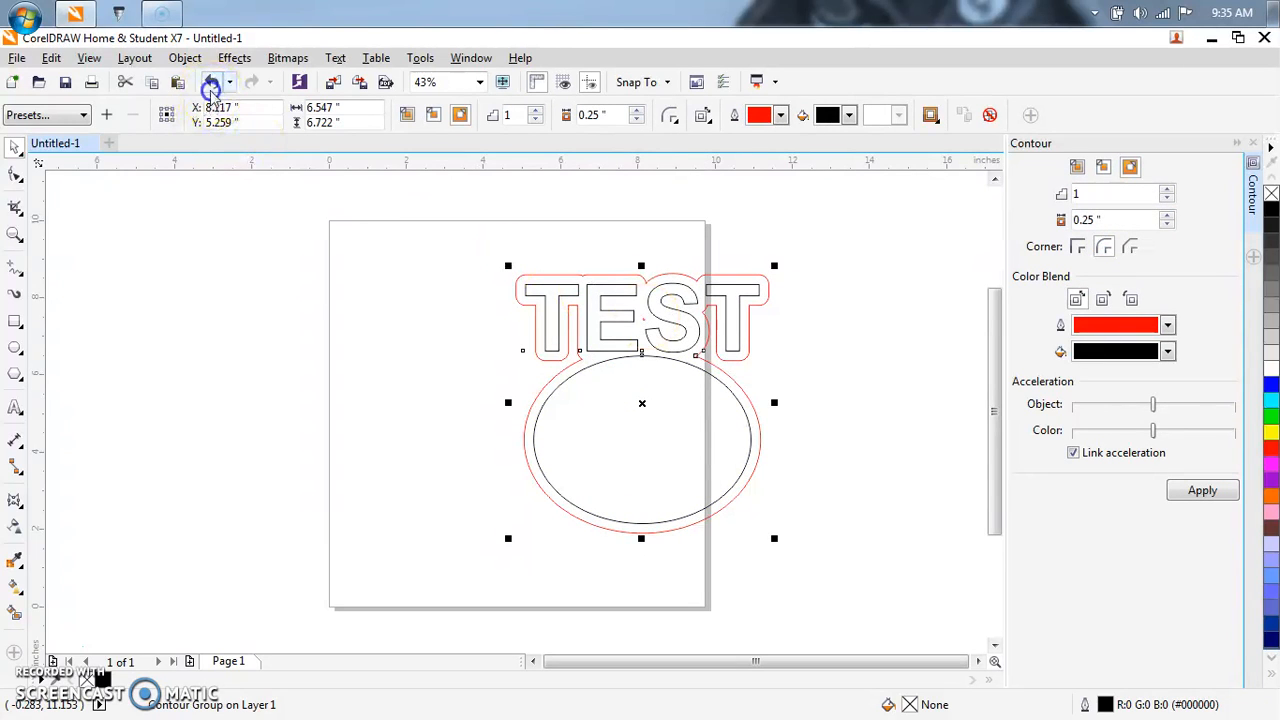
Step: Move the contoured group back to the page centre and break the contour group apart
{"action": "left_click_drag", "start_coordinate": [642, 404], "coordinate": [512, 380]}
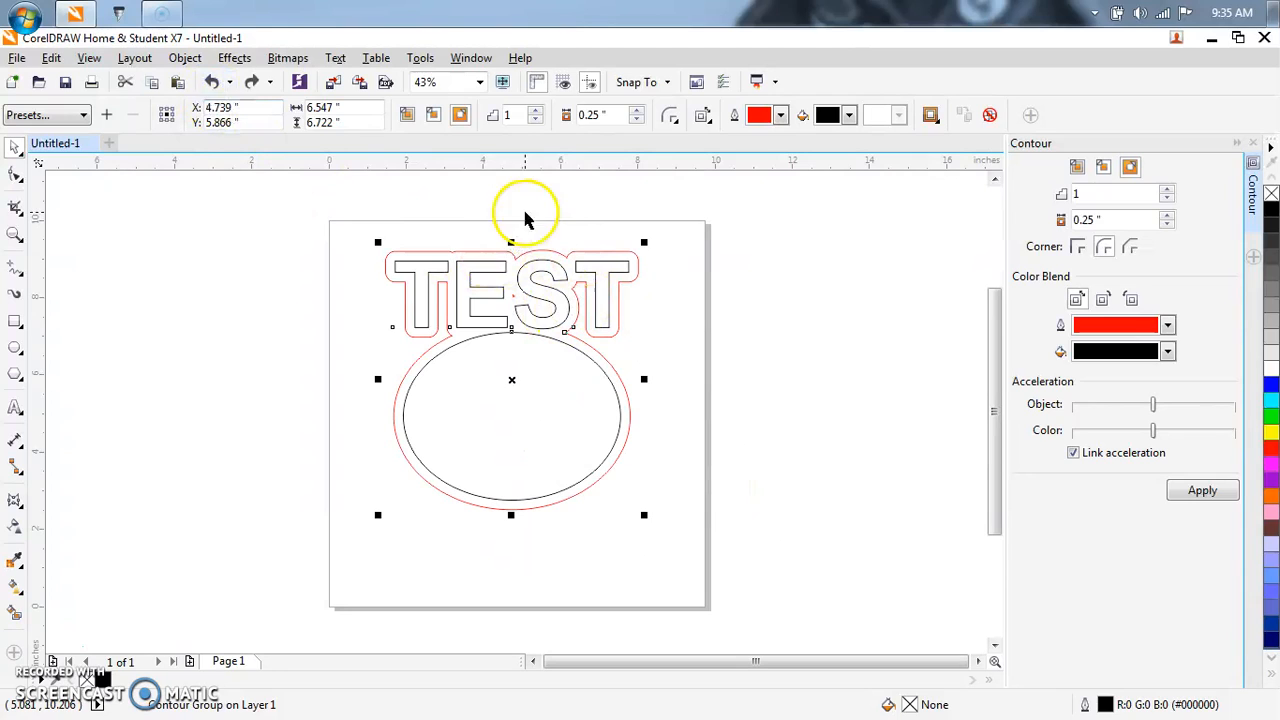
{"action": "mouse_move", "coordinate": [184, 56]}
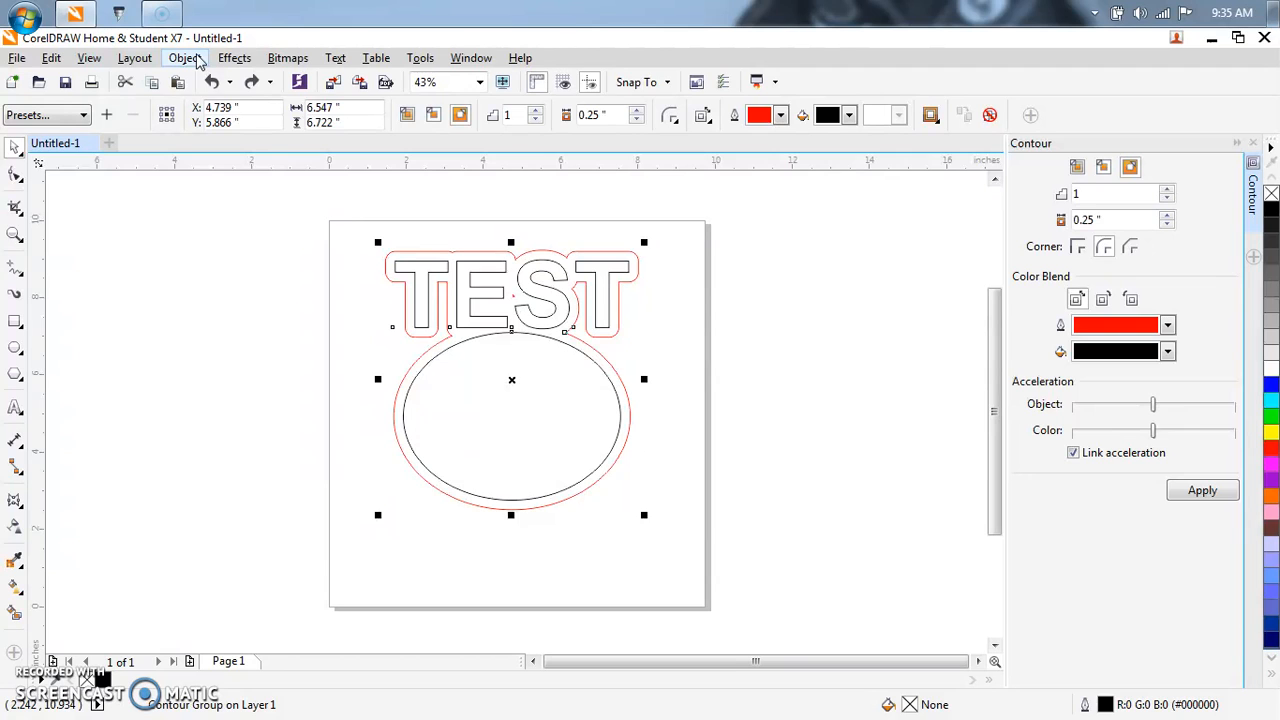
{"action": "left_click", "coordinate": [184, 56]}
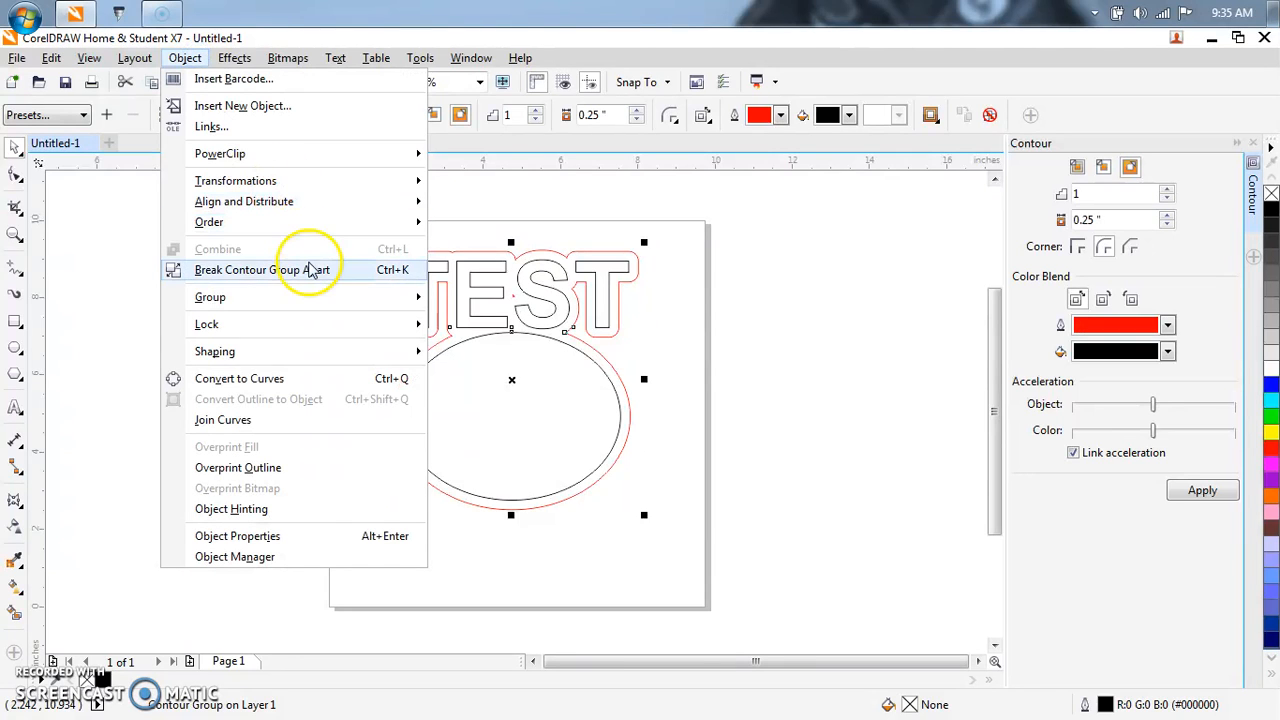
{"action": "left_click", "coordinate": [248, 270]}
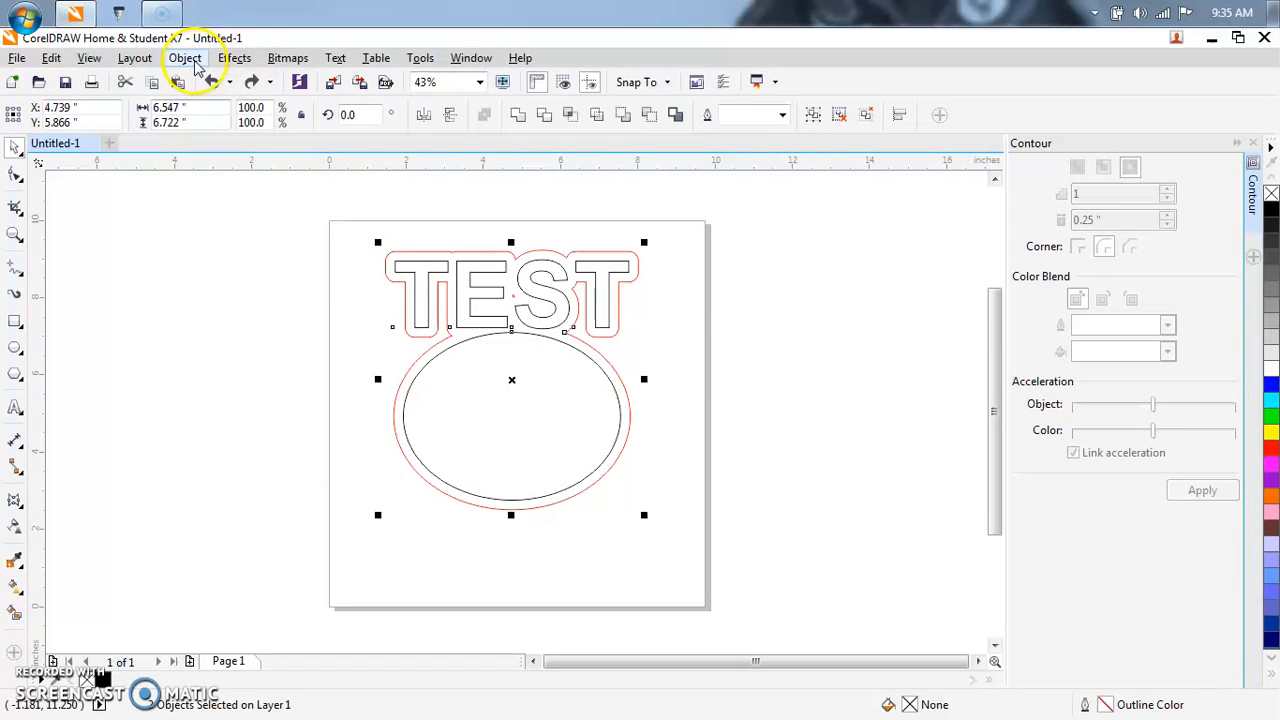
{"action": "left_click", "coordinate": [184, 56]}
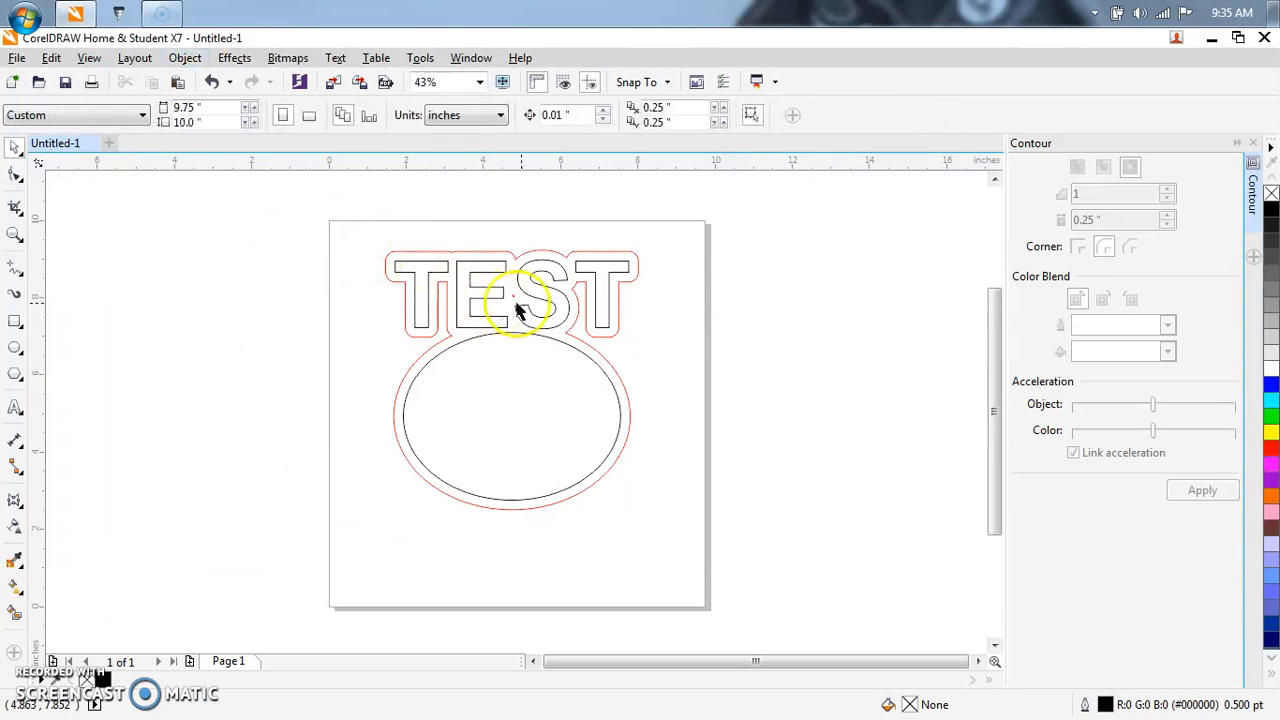
{"action": "left_click", "coordinate": [518, 304]}
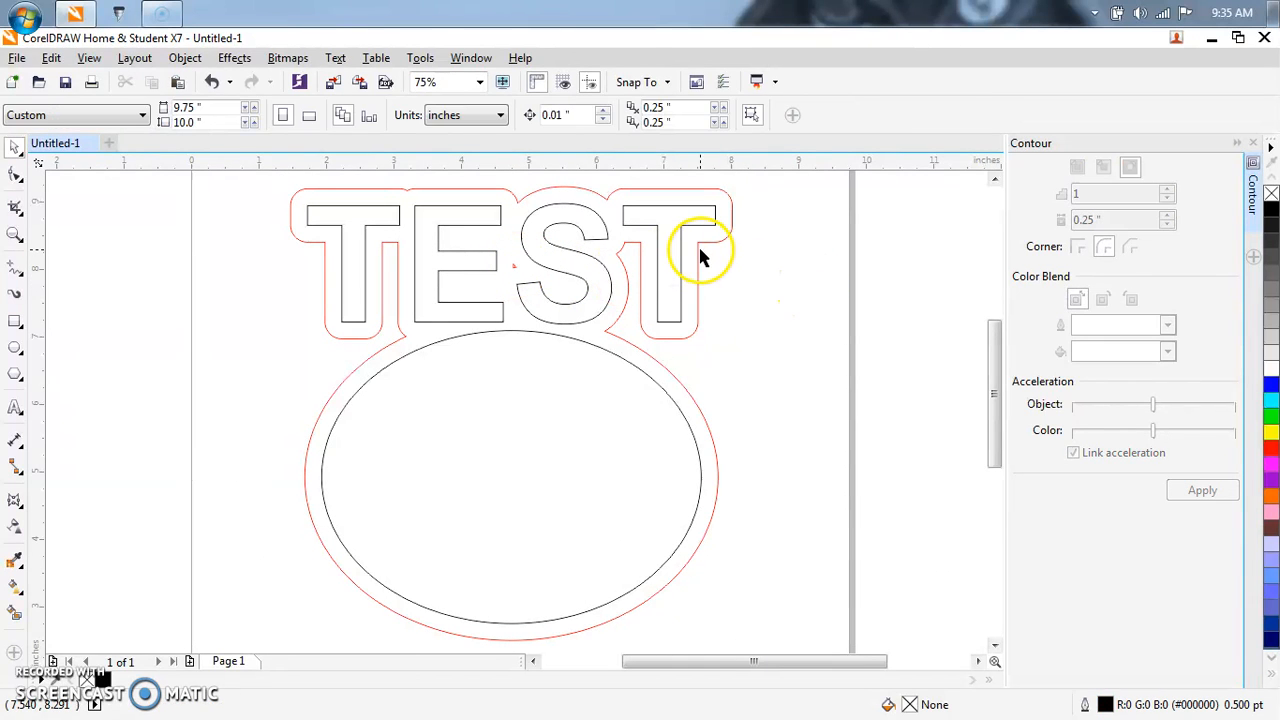
{"action": "mouse_move", "coordinate": [210, 190]}
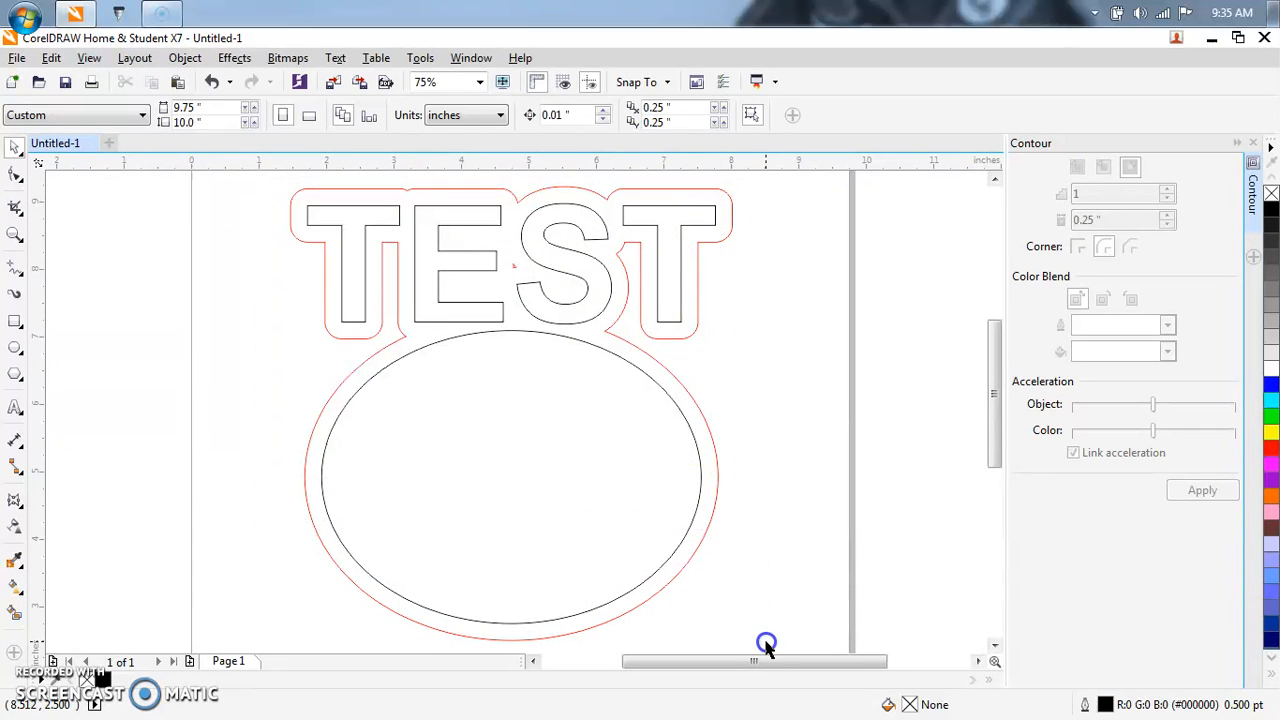
Step: Bring up the Object menu to convert the contoured TEST and ellipse to curves
{"action": "left_click", "coordinate": [184, 56]}
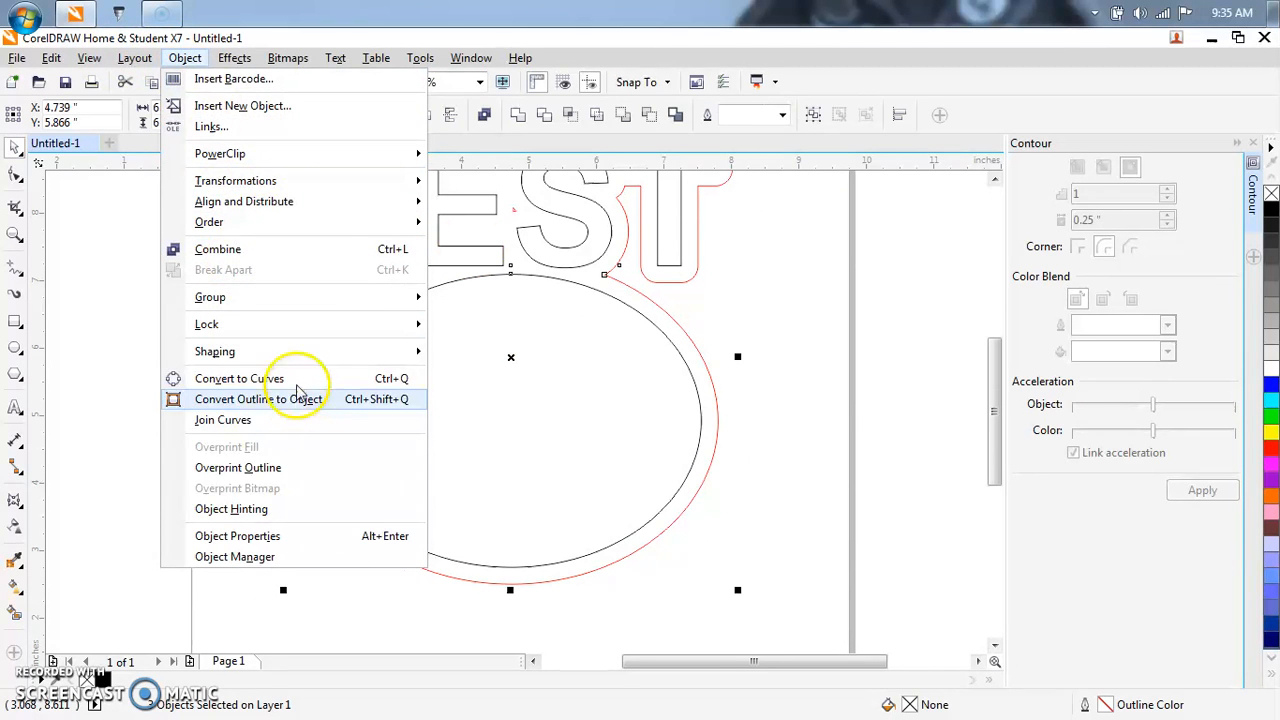
{"action": "mouse_move", "coordinate": [210, 126]}
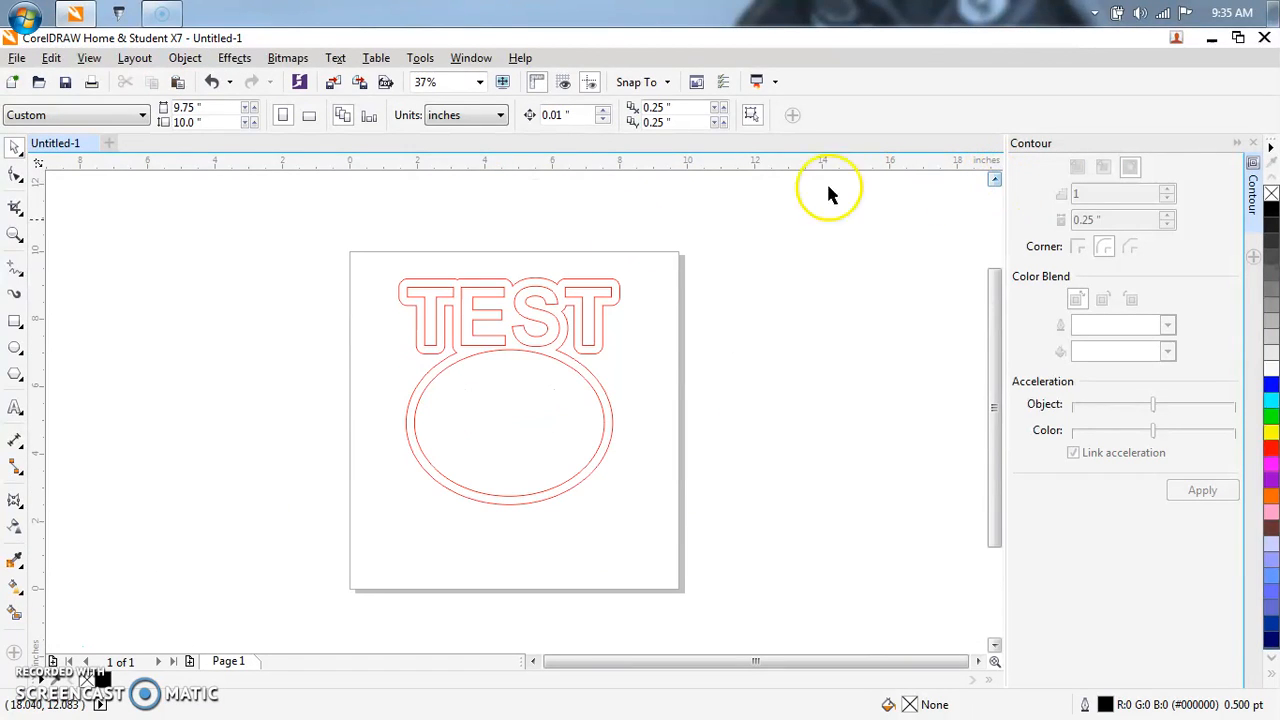
{"action": "mouse_move", "coordinate": [450, 284]}
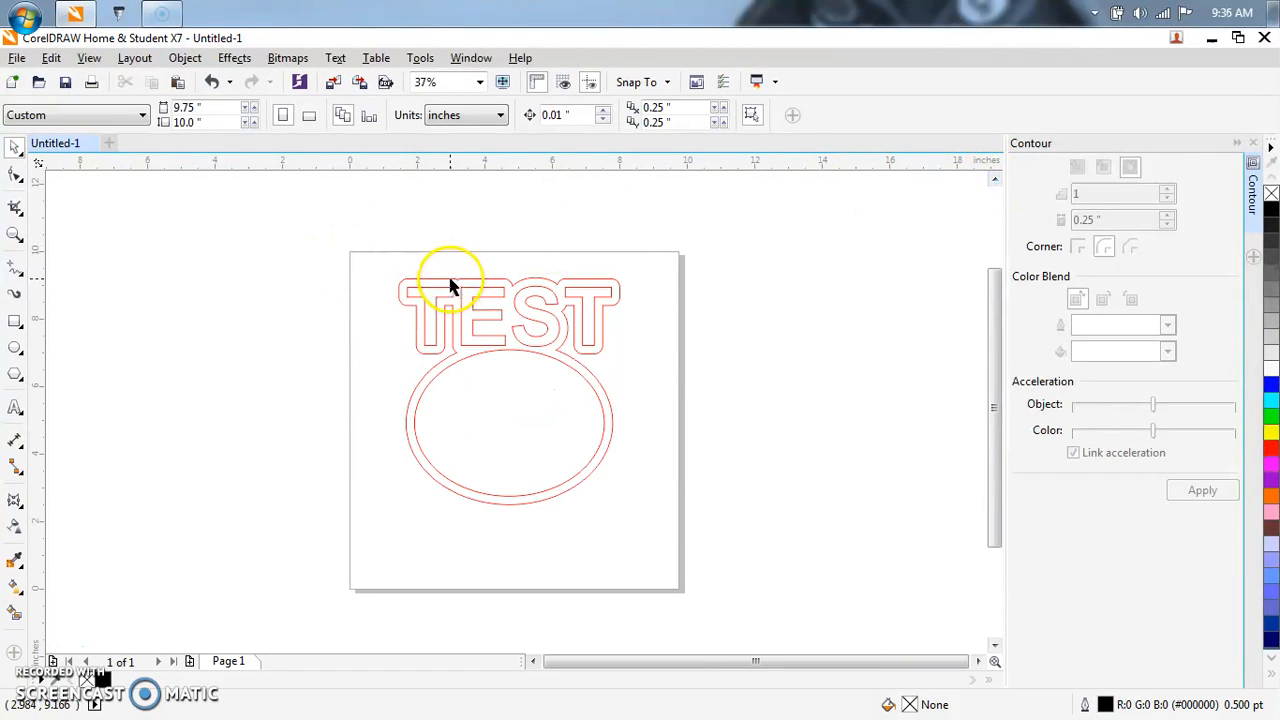
{"action": "mouse_move", "coordinate": [428, 278]}
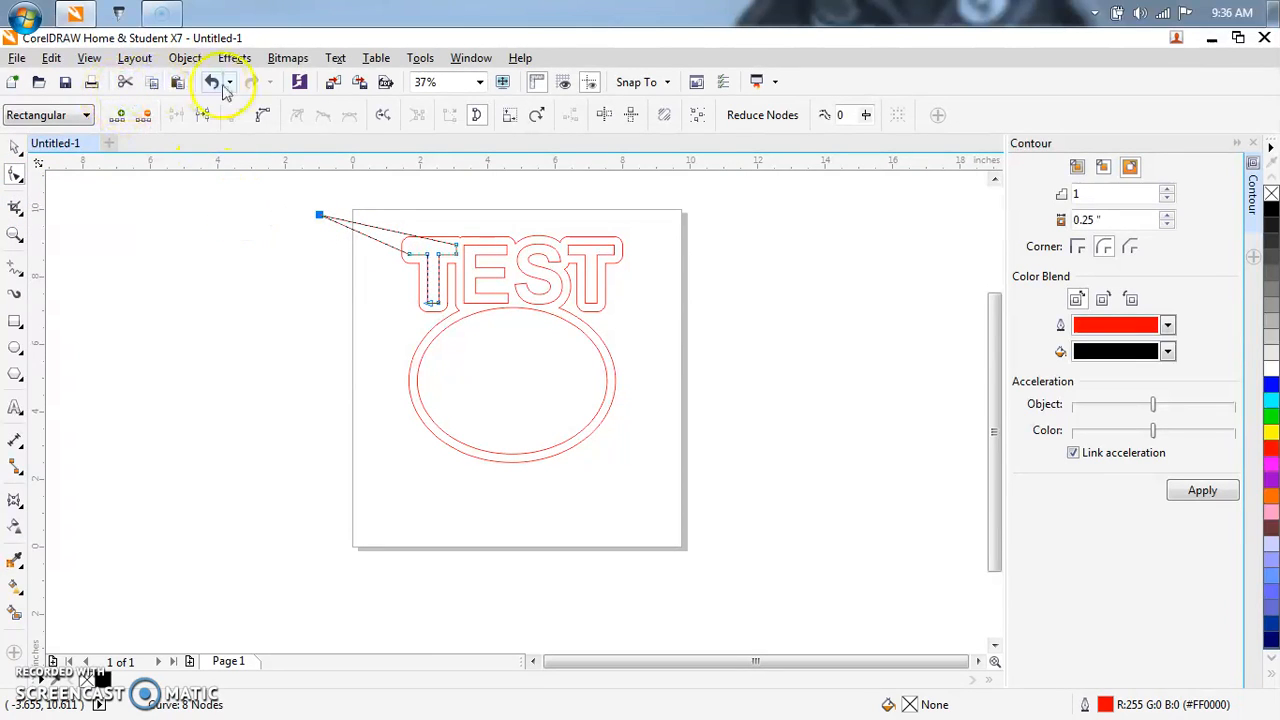
{"action": "left_click", "coordinate": [212, 82]}
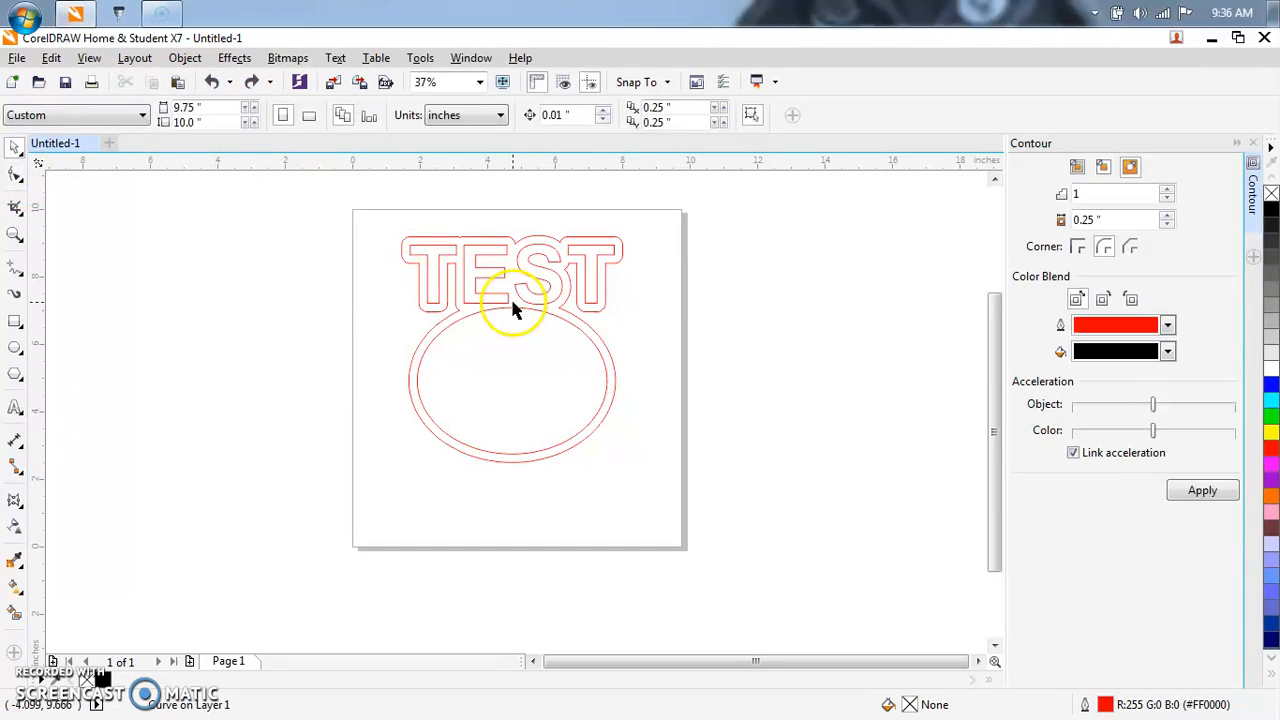
{"action": "left_click", "coordinate": [512, 310]}
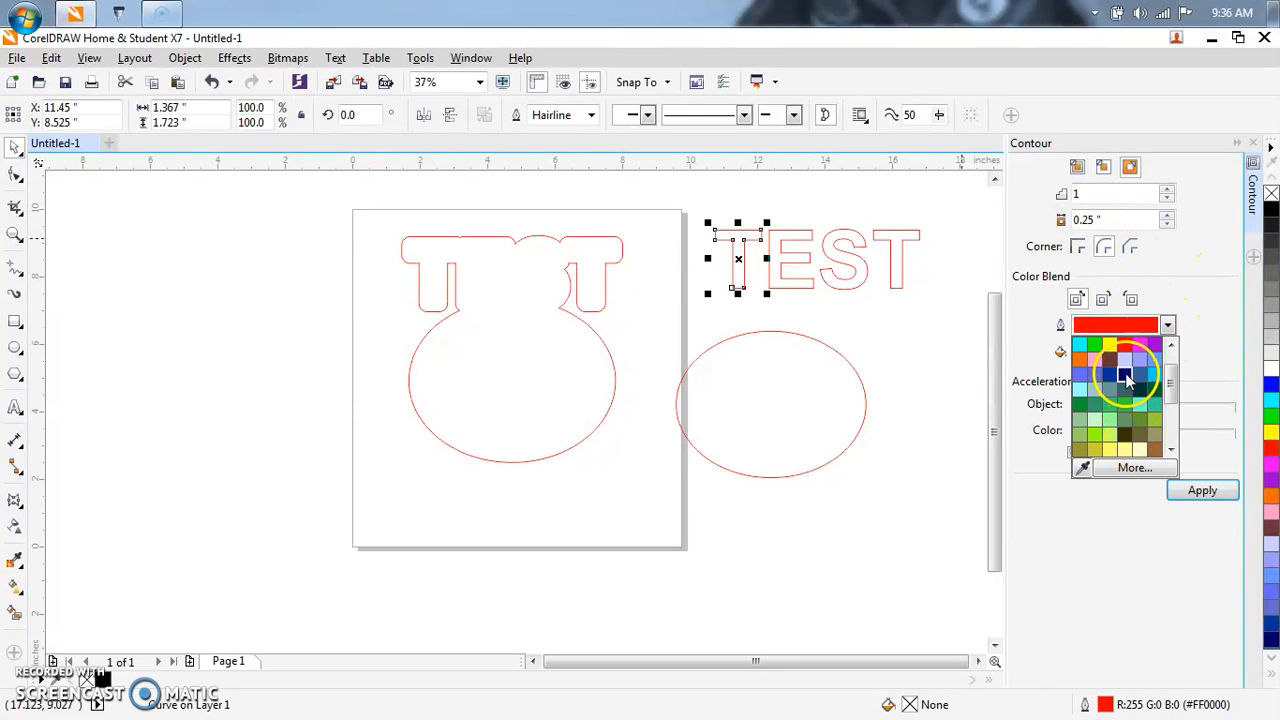
Step: Set the contour outline colour to black and select the TEST copy beside the page
{"action": "left_click", "coordinate": [1124, 376]}
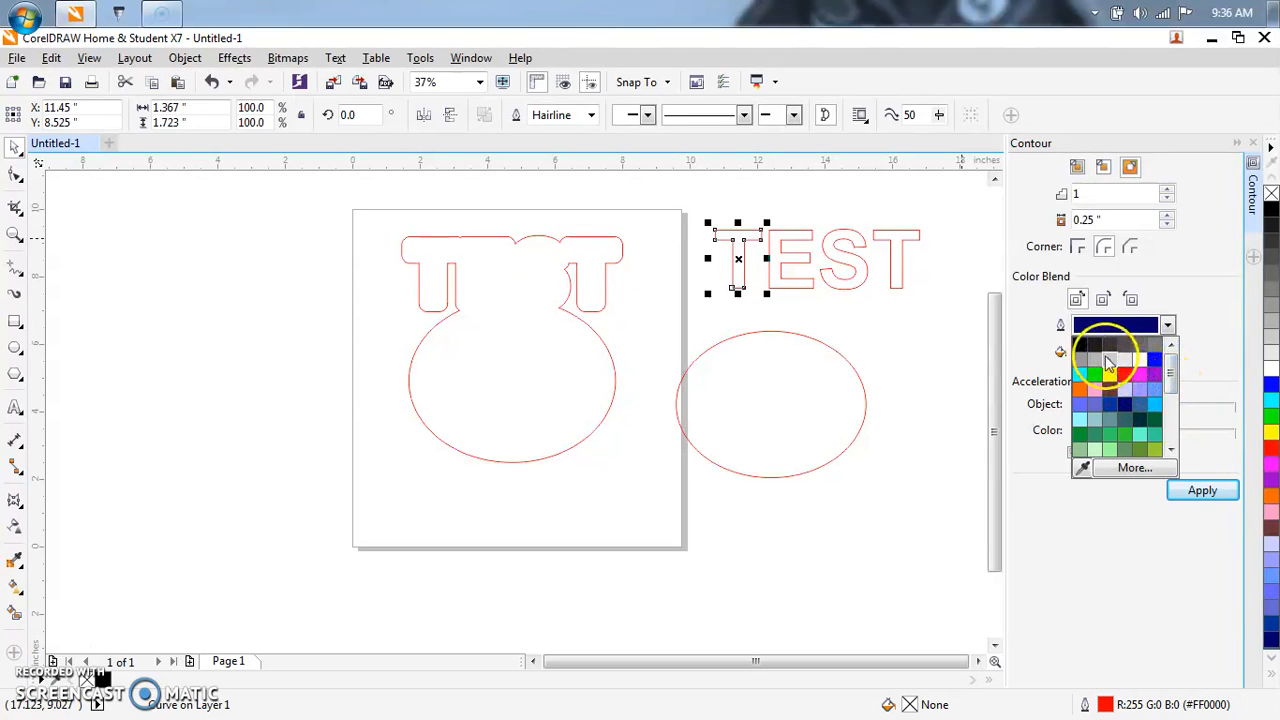
{"action": "left_click", "coordinate": [1200, 488]}
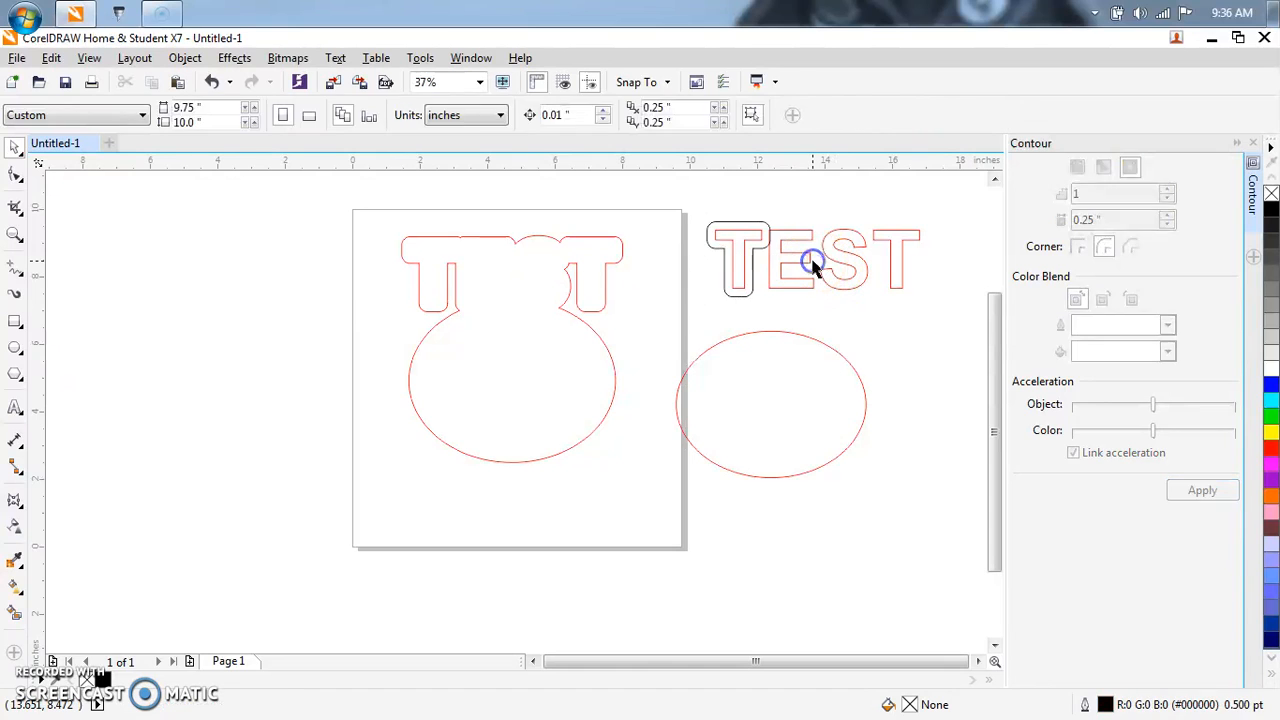
{"action": "left_click", "coordinate": [790, 260]}
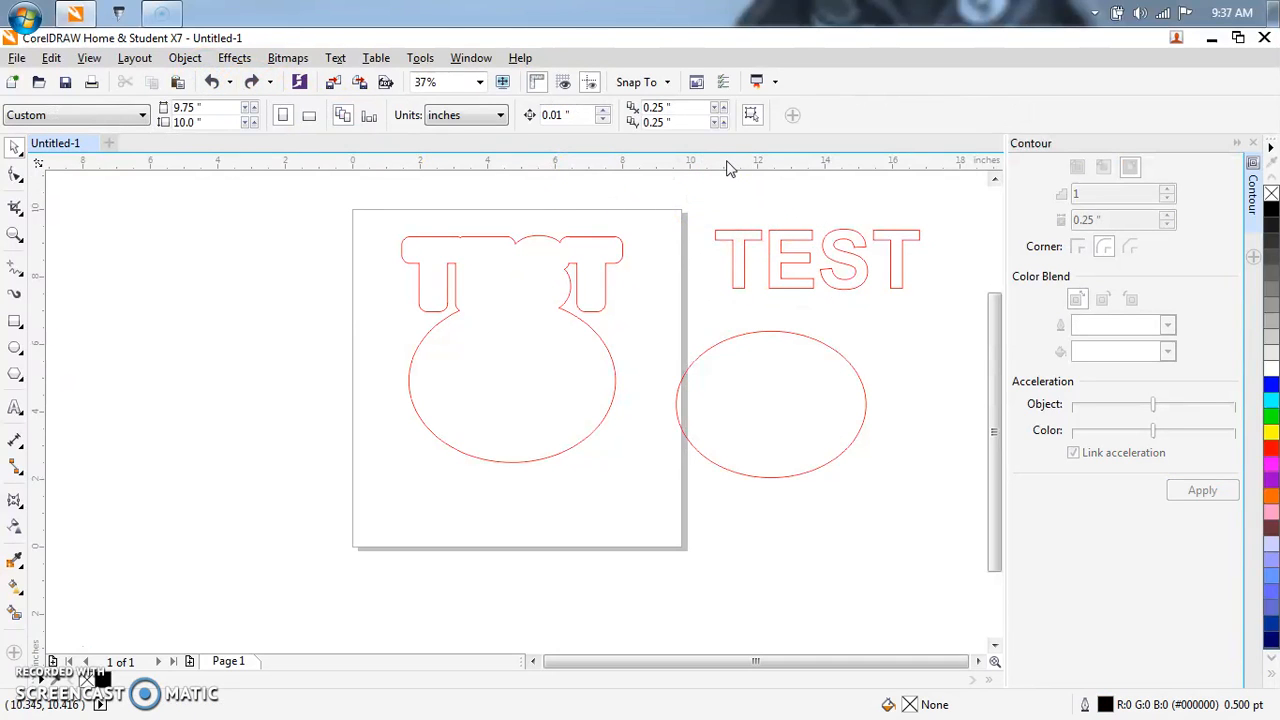
Step: Group the TEST copy's letters, apply a black contour around them, and break the contour off
{"action": "left_click", "coordinate": [816, 260]}
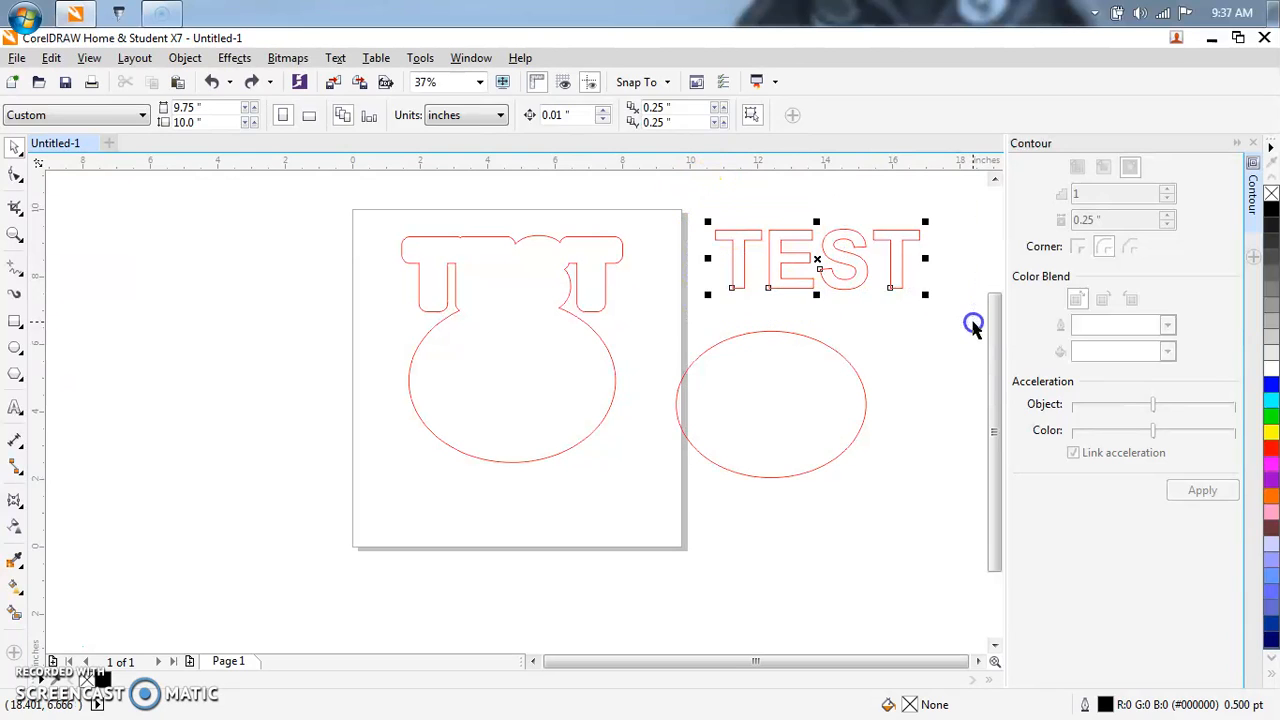
{"action": "left_click", "coordinate": [184, 56]}
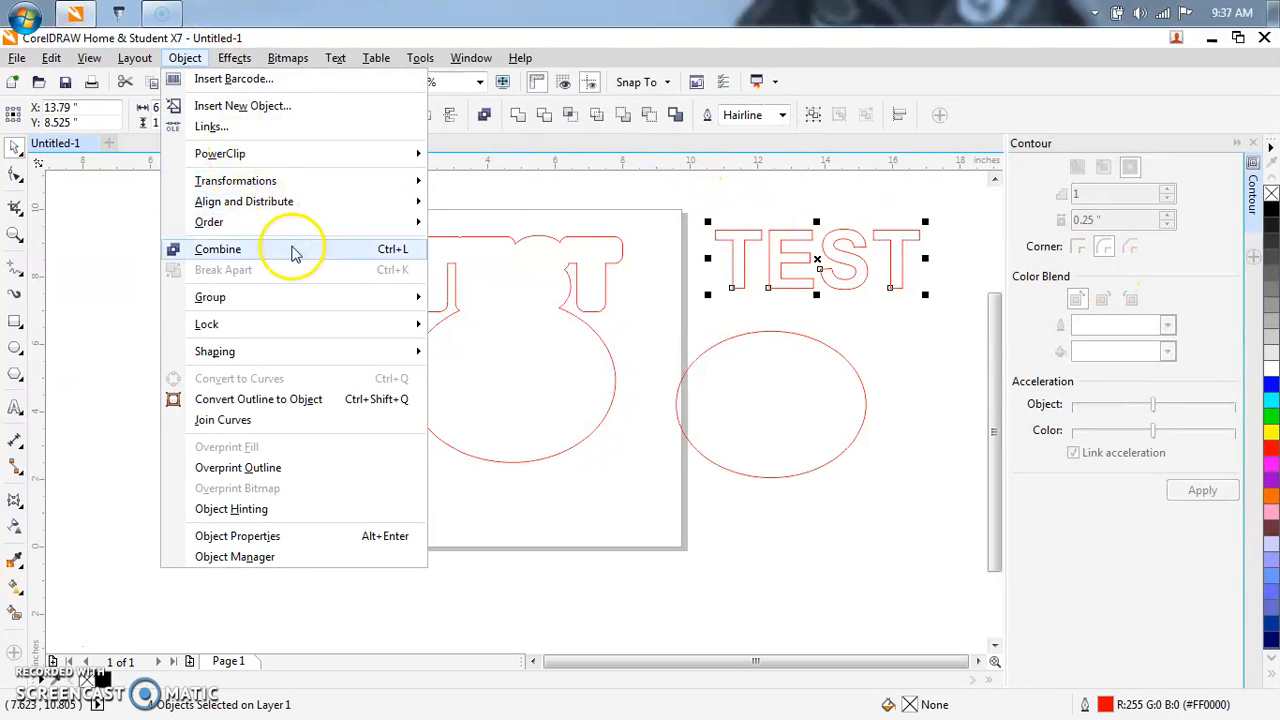
{"action": "left_click", "coordinate": [216, 248]}
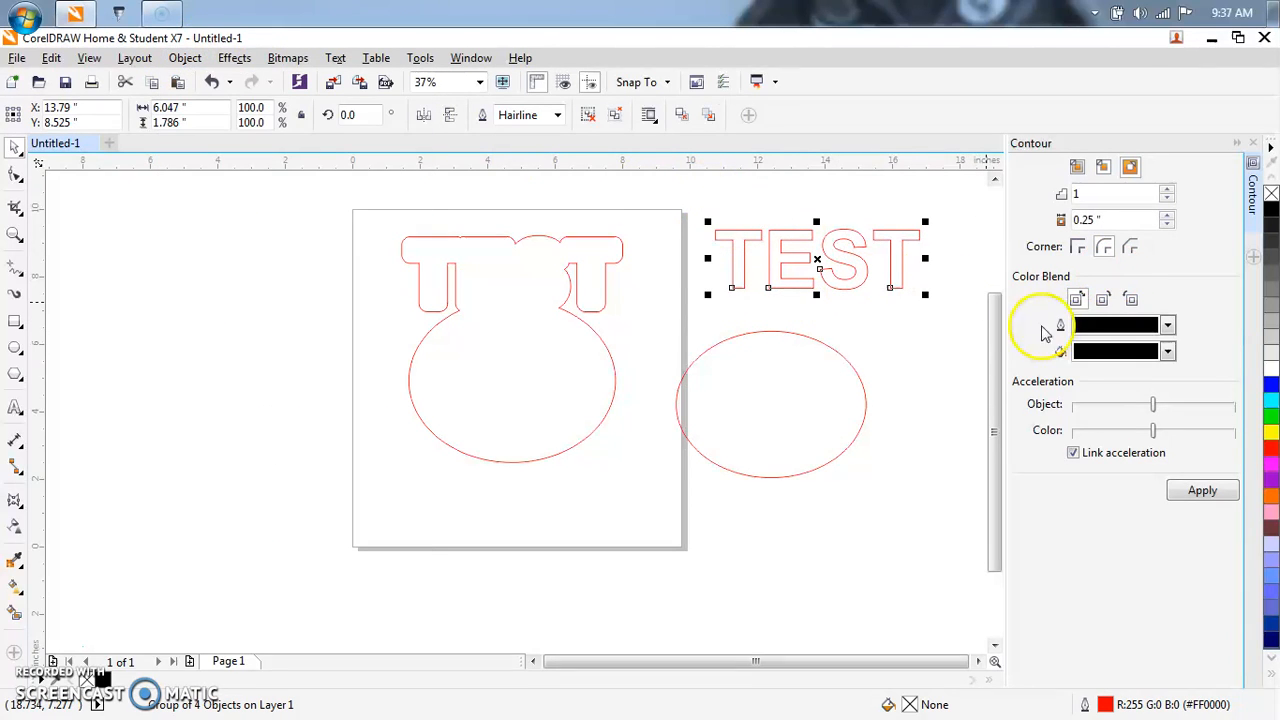
{"action": "left_click", "coordinate": [1202, 490]}
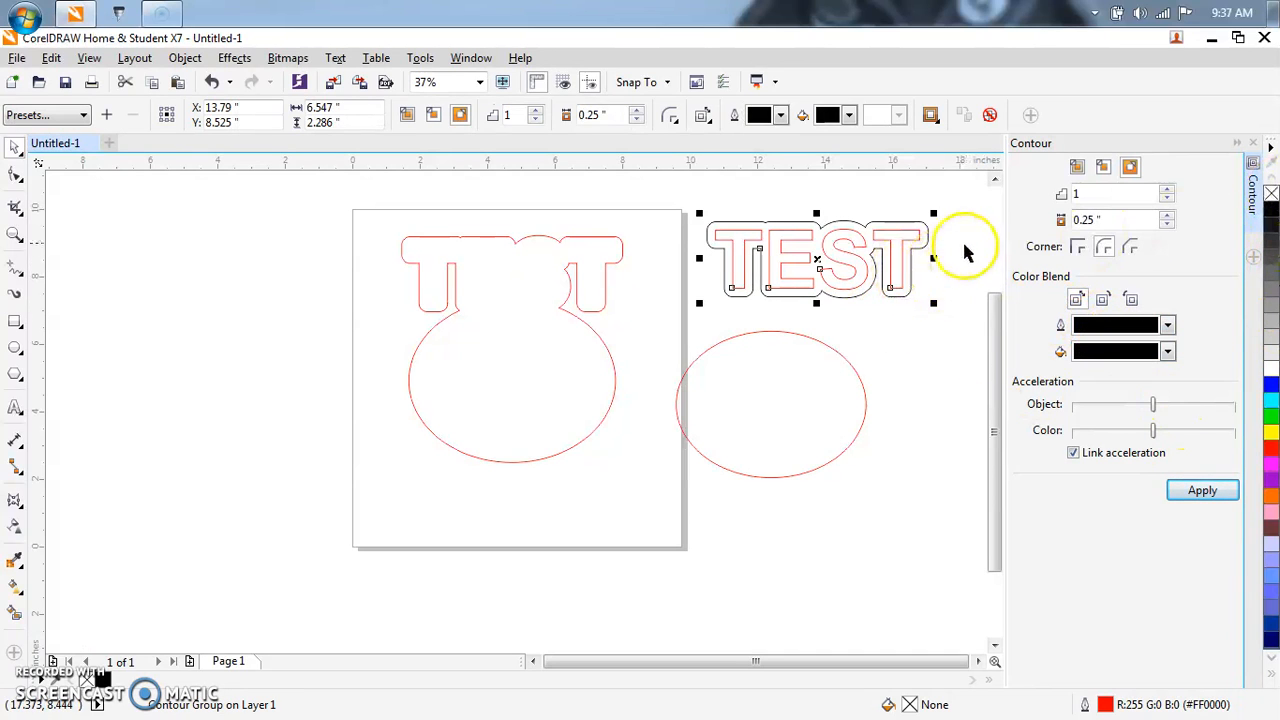
{"action": "right_click", "coordinate": [918, 248]}
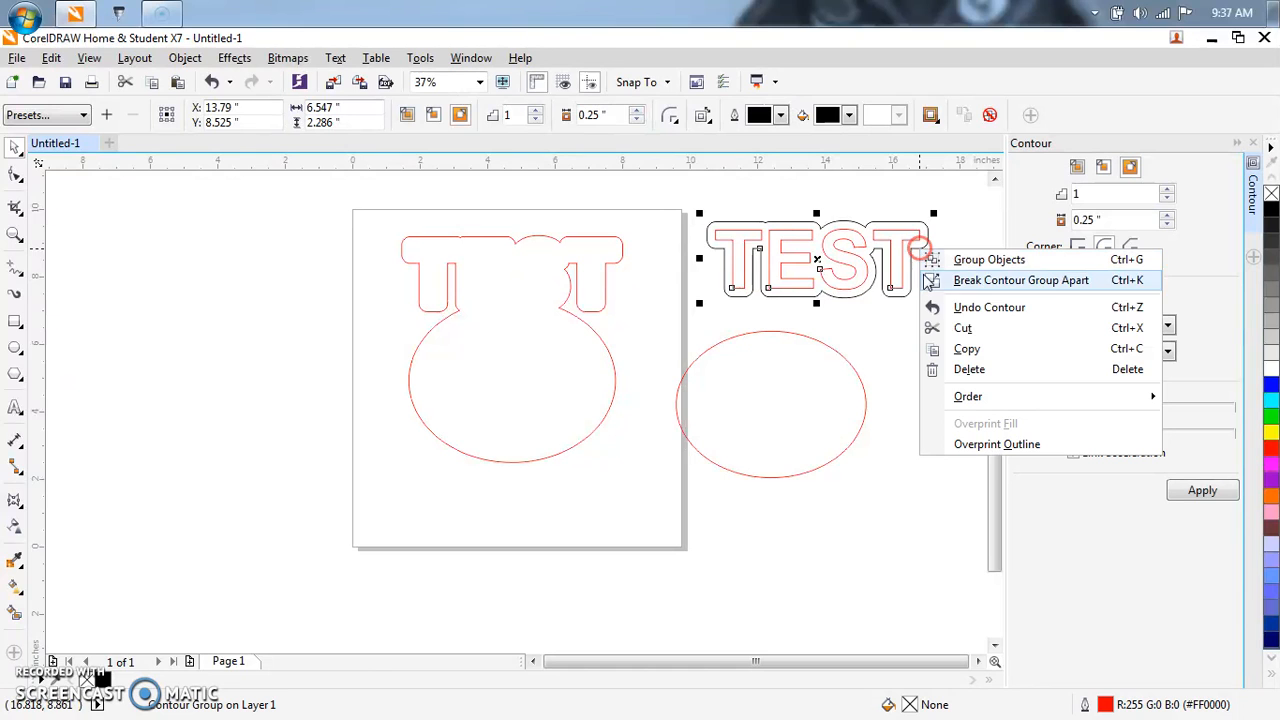
{"action": "left_click", "coordinate": [1020, 280]}
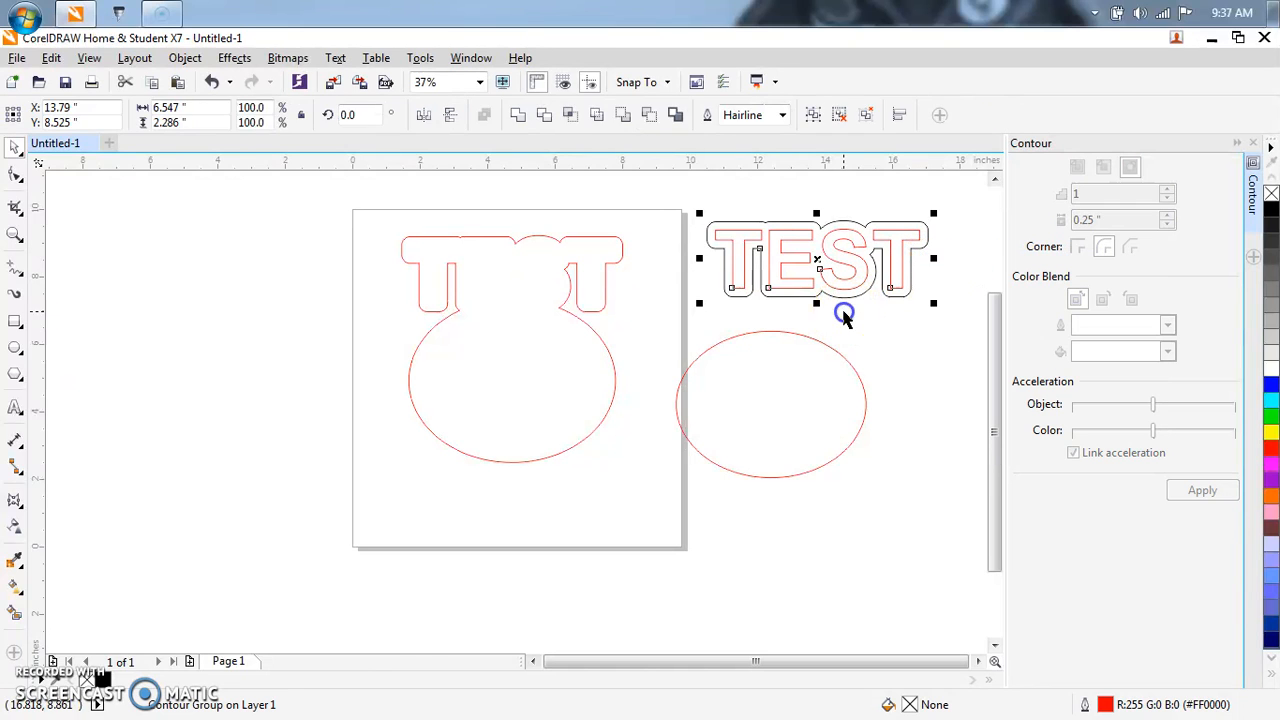
Step: Break the black contour apart from the TEST copy and ungroup its letters into separate curves
{"action": "right_click", "coordinate": [816, 316]}
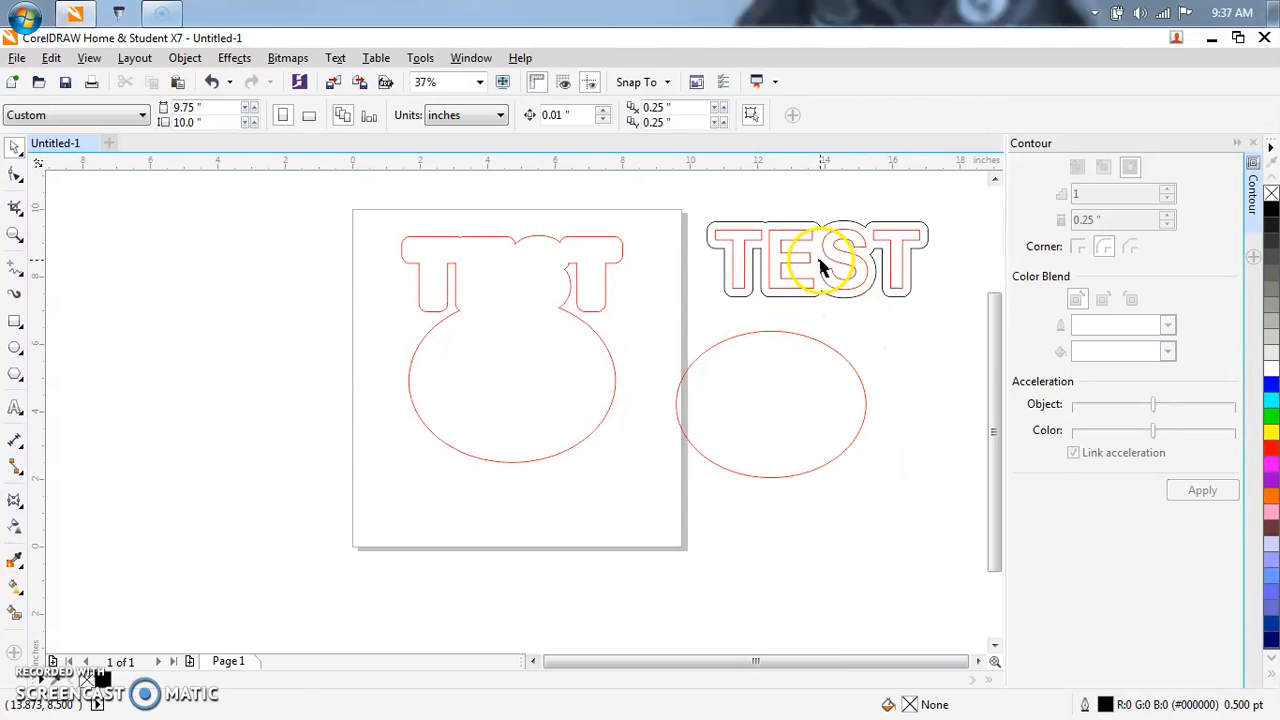
{"action": "left_click", "coordinate": [816, 260]}
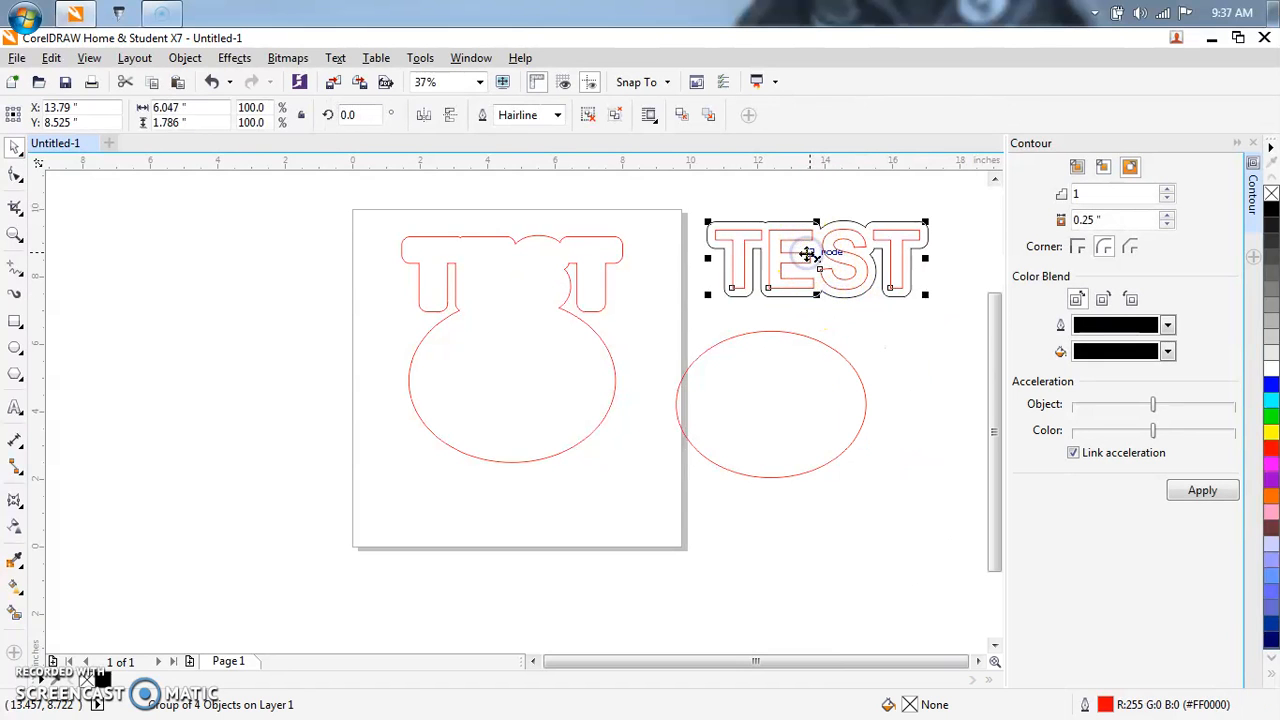
{"action": "right_click", "coordinate": [810, 256]}
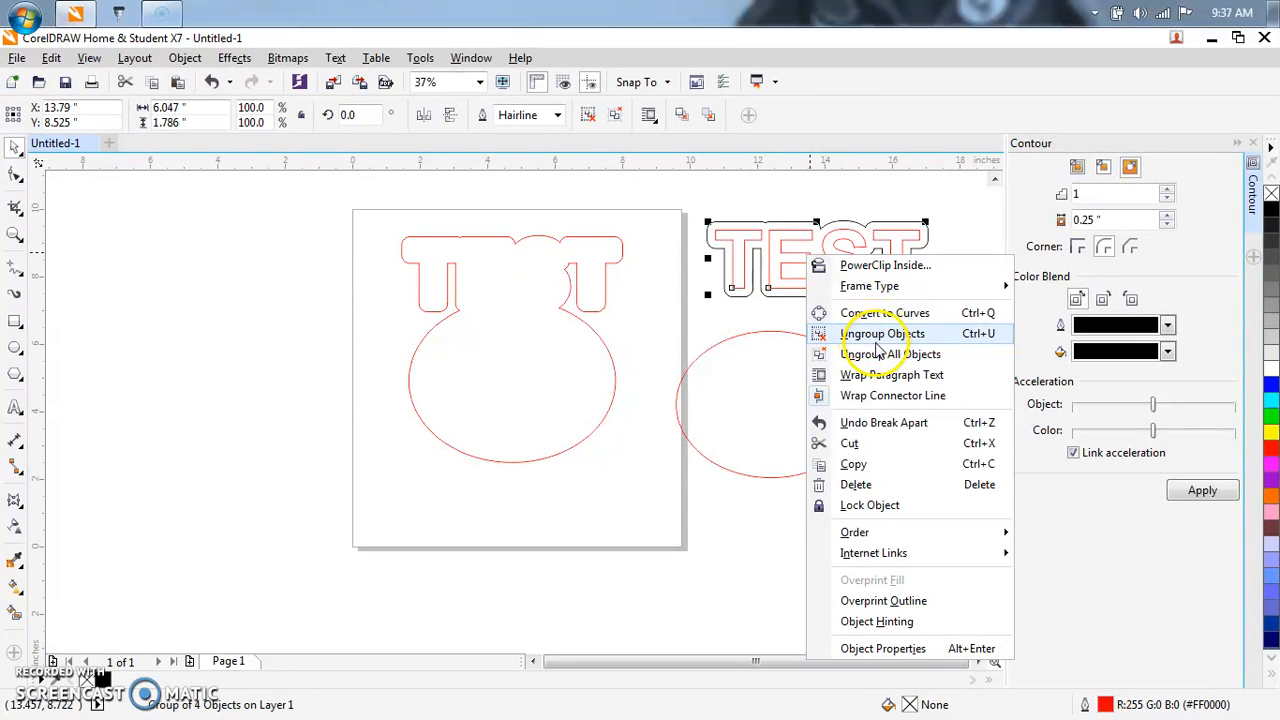
{"action": "left_click", "coordinate": [884, 332]}
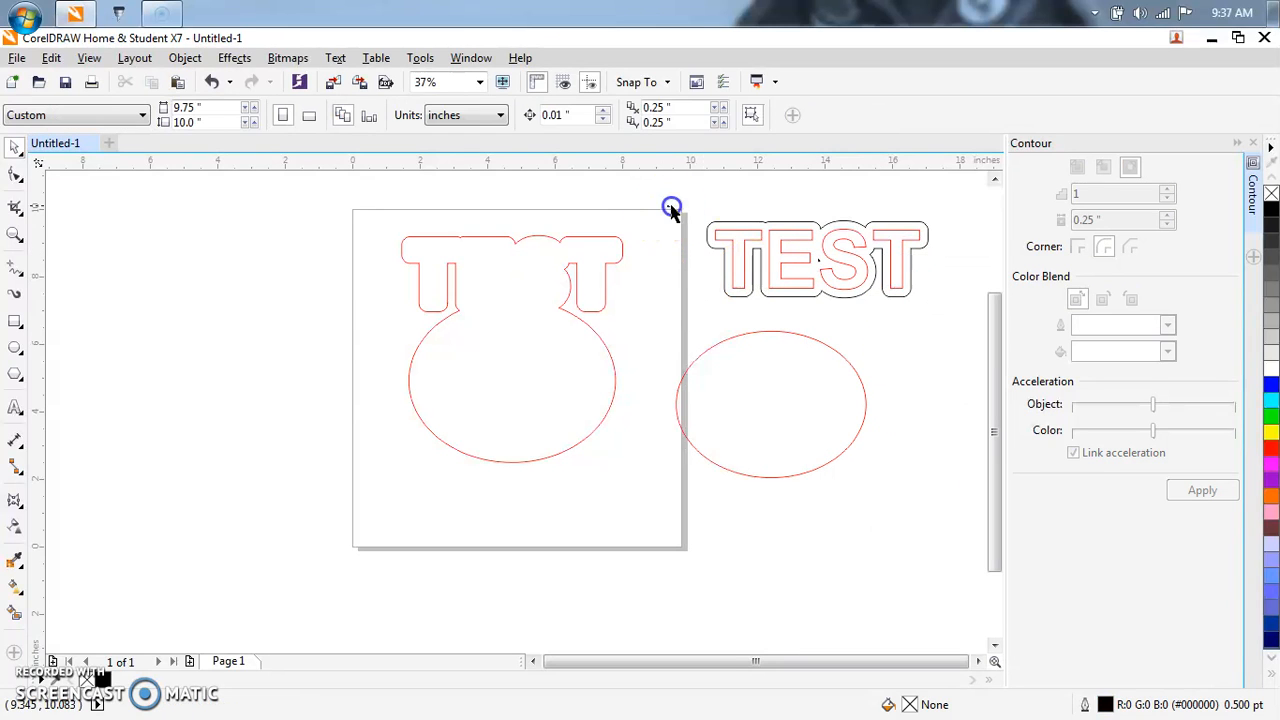
{"action": "left_click", "coordinate": [850, 262]}
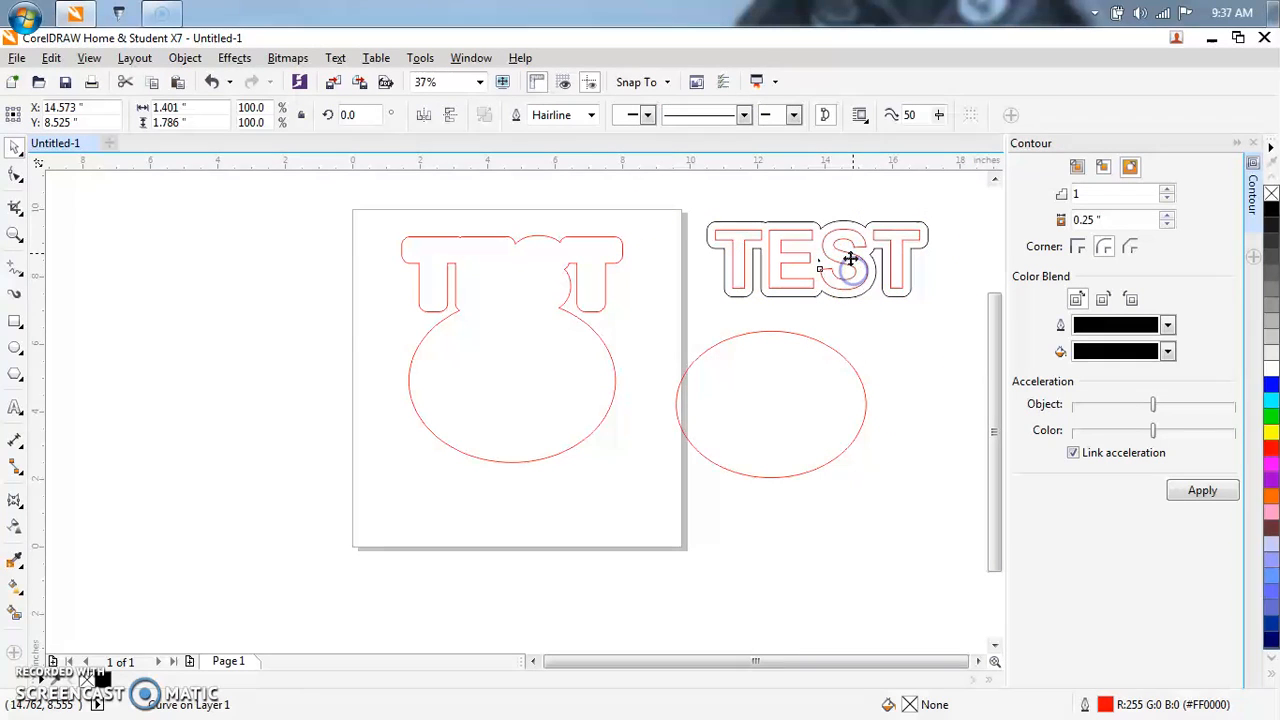